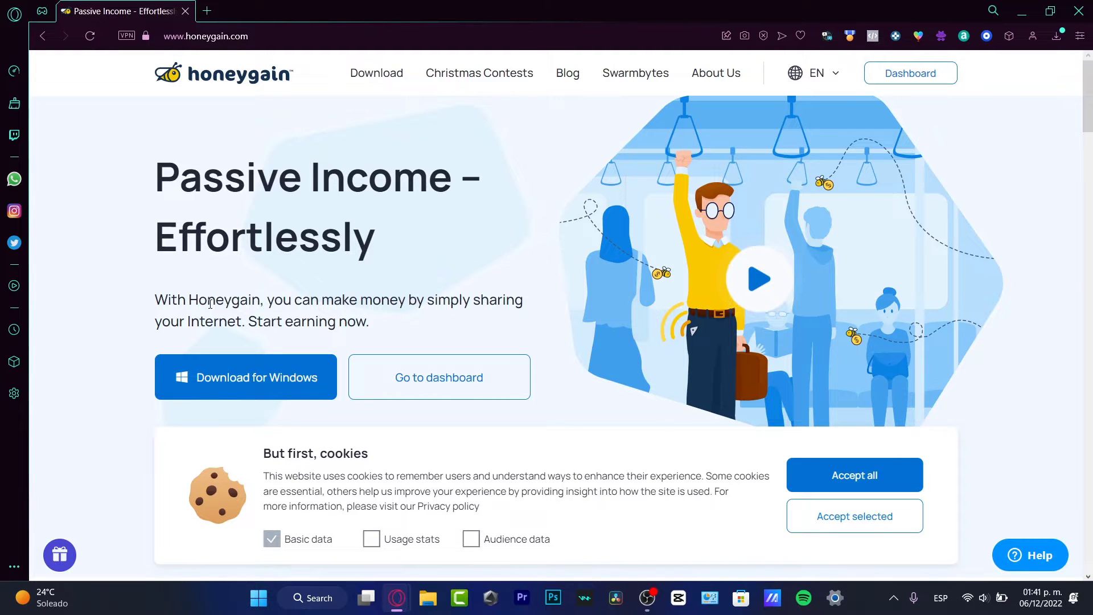
mouse_move(858, 72)
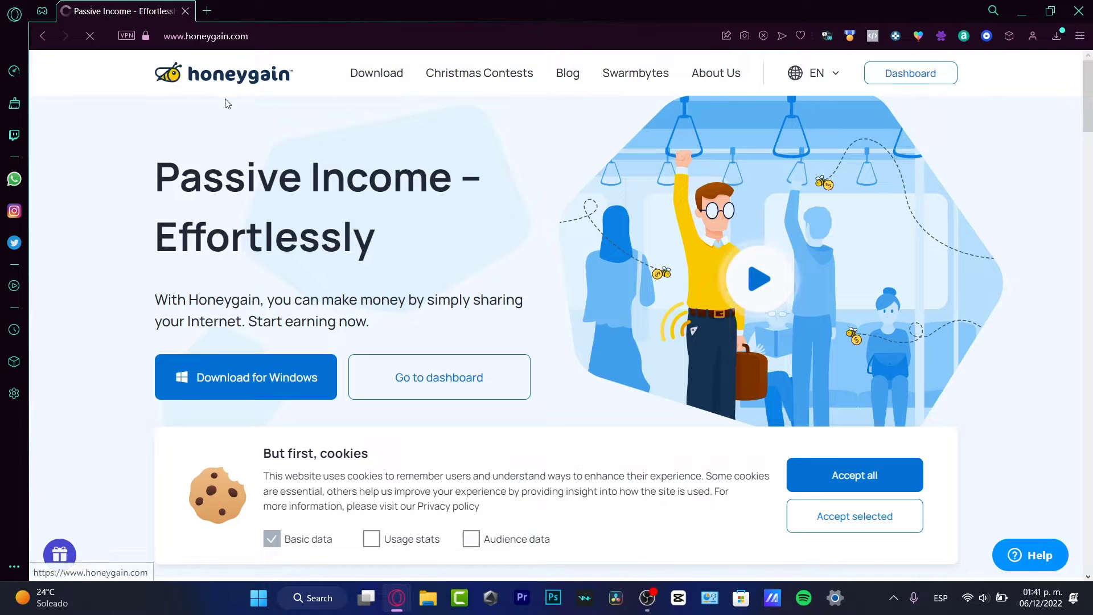
- Go to the About Honeygain page, accept the cookie notice and start reading down it
left_click(714, 72)
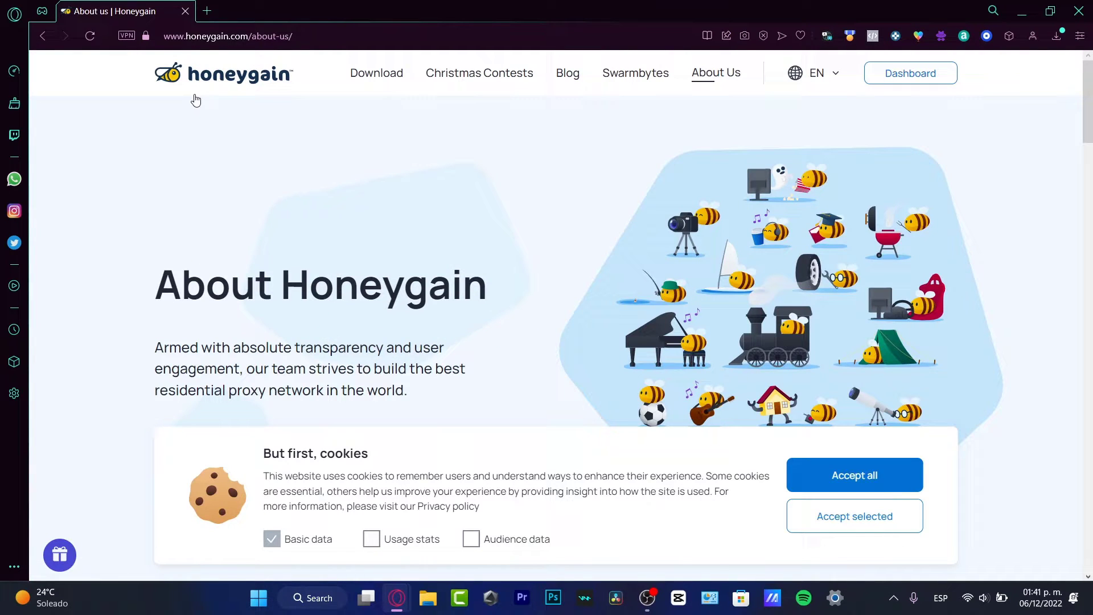
left_click(853, 475)
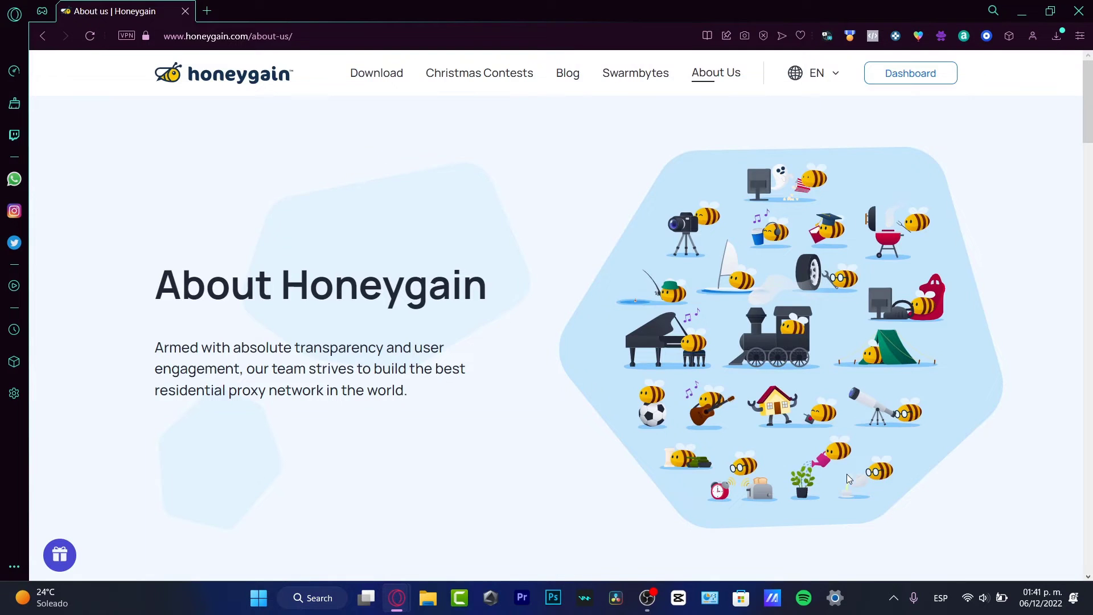
mouse_move(795, 300)
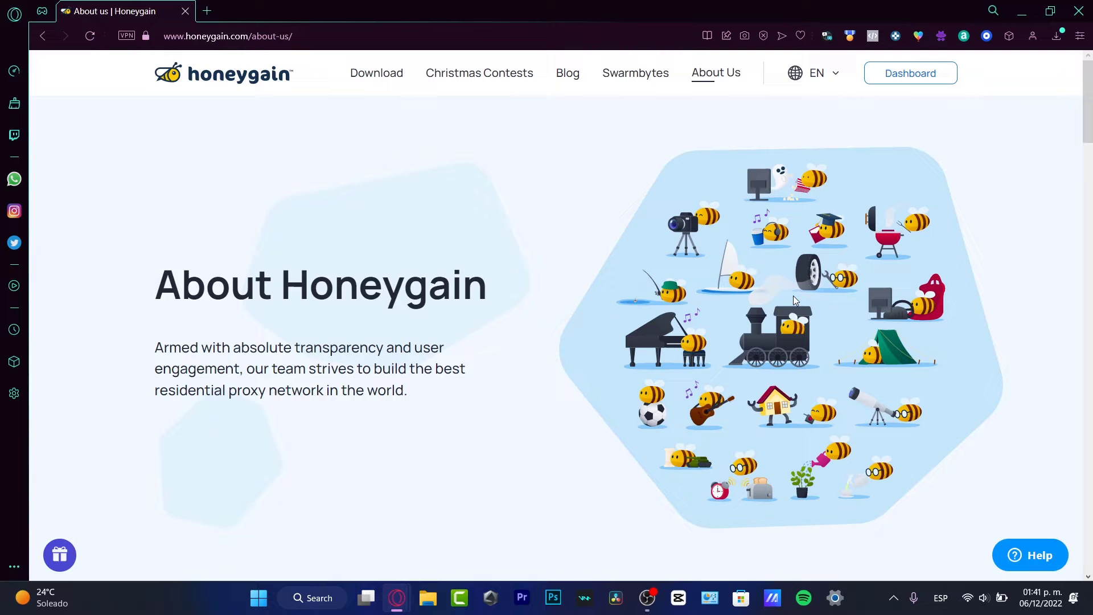
scroll("down", 3)
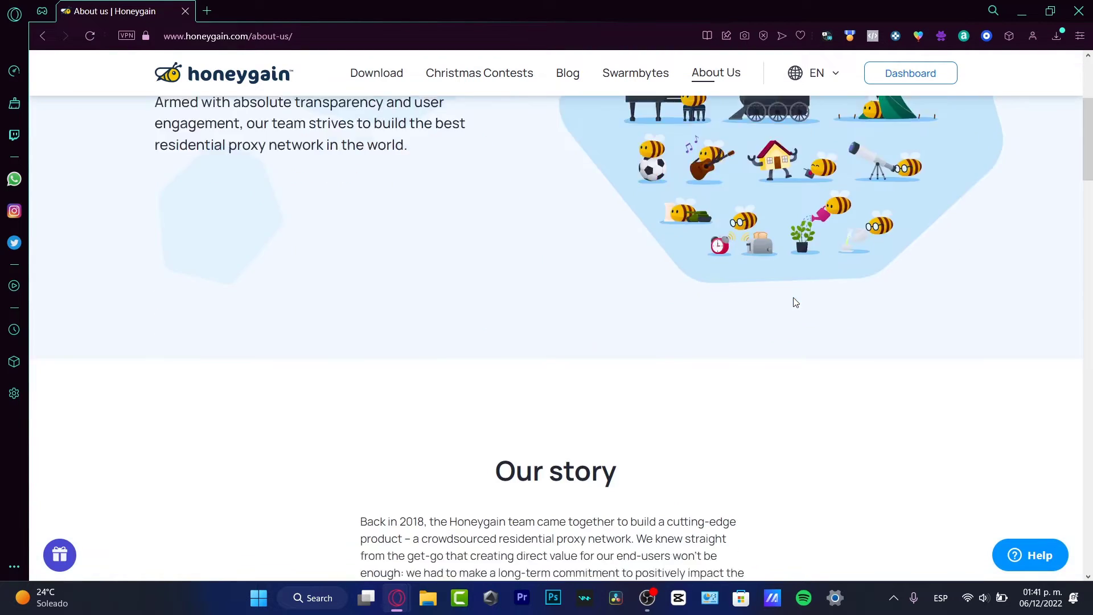
scroll("down", 3)
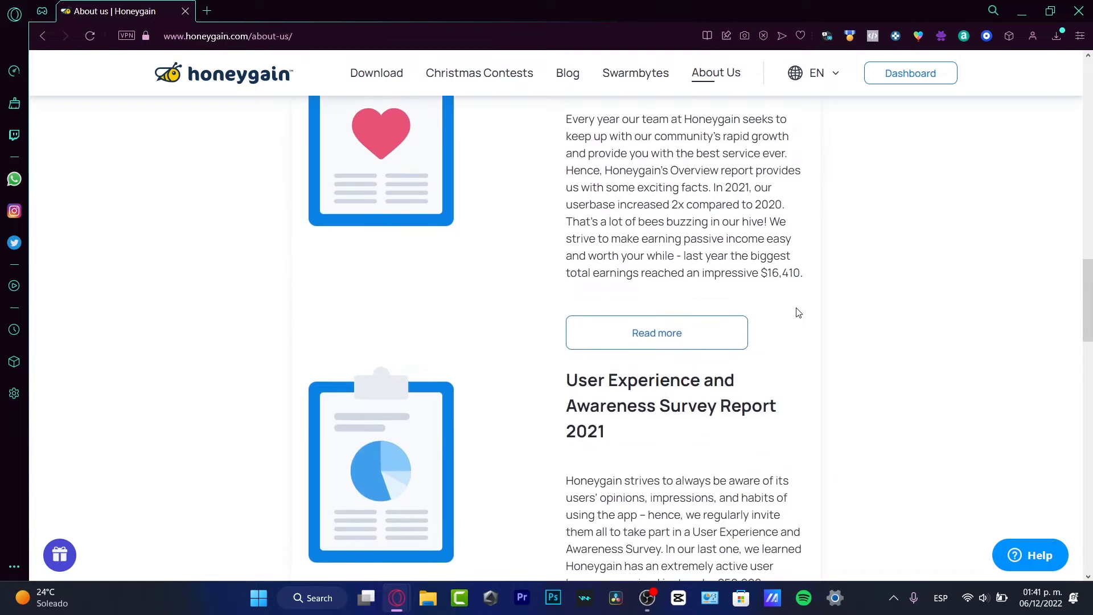
scroll("down", 3)
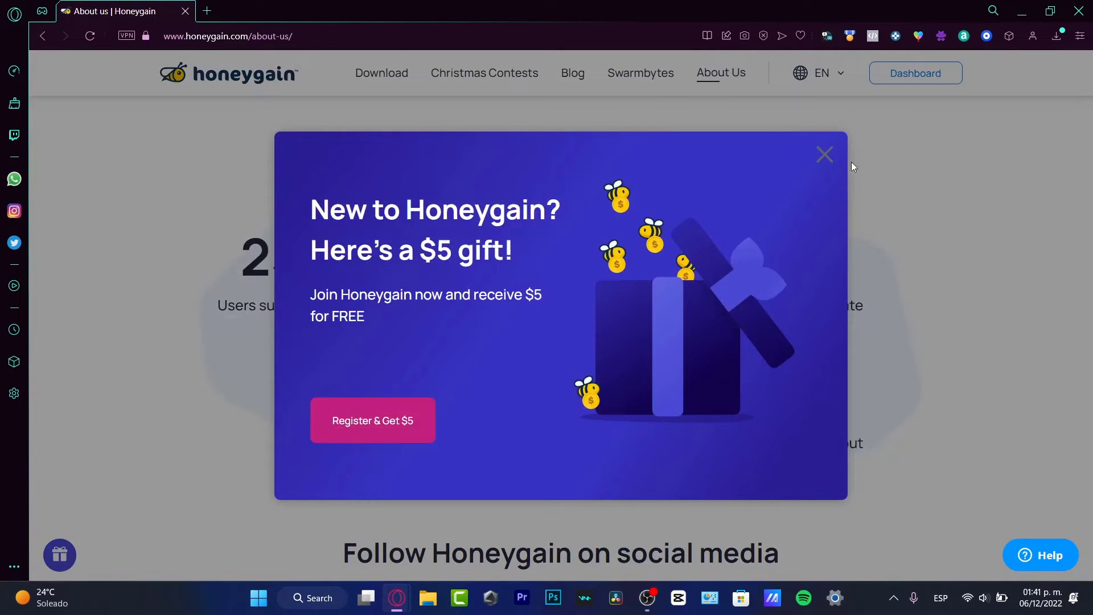
- Dismiss the $5 gift offer, read on to the footer and return to the top
left_click(824, 154)
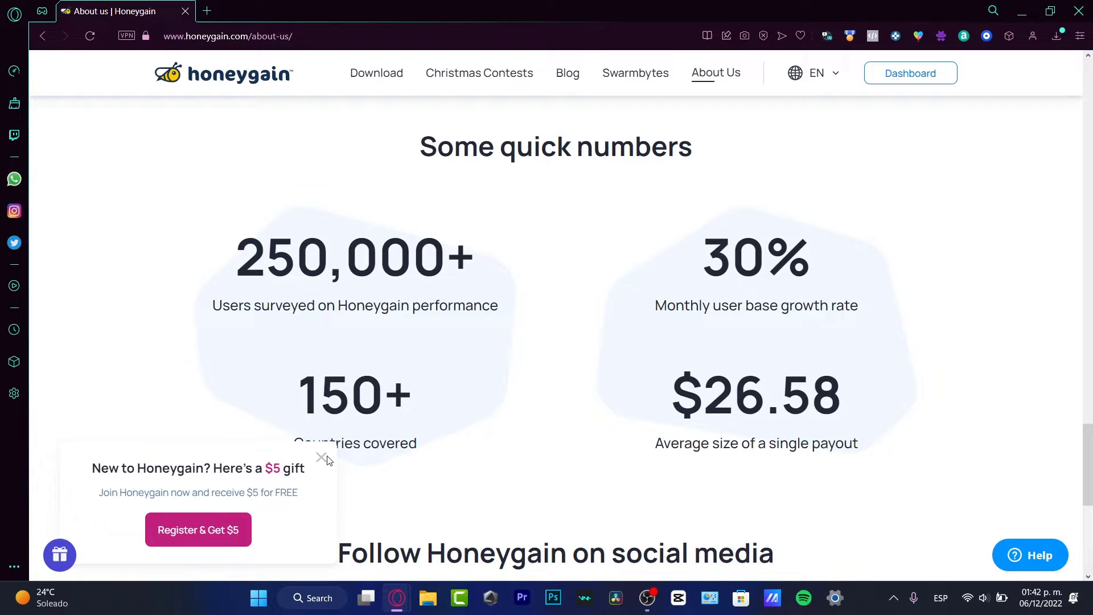
scroll("down", 3)
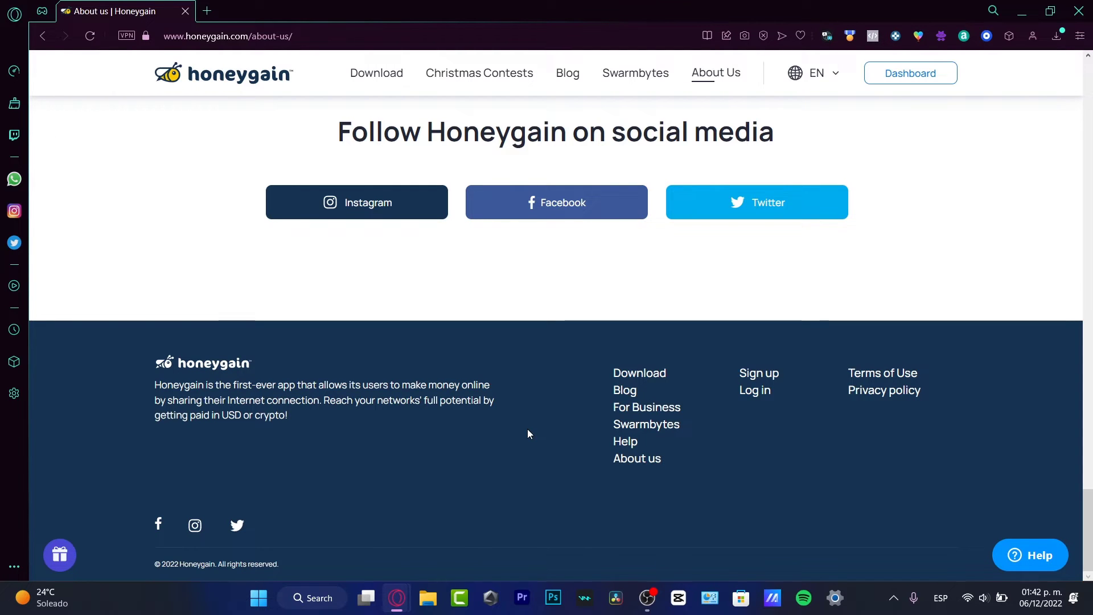
scroll("up", 3)
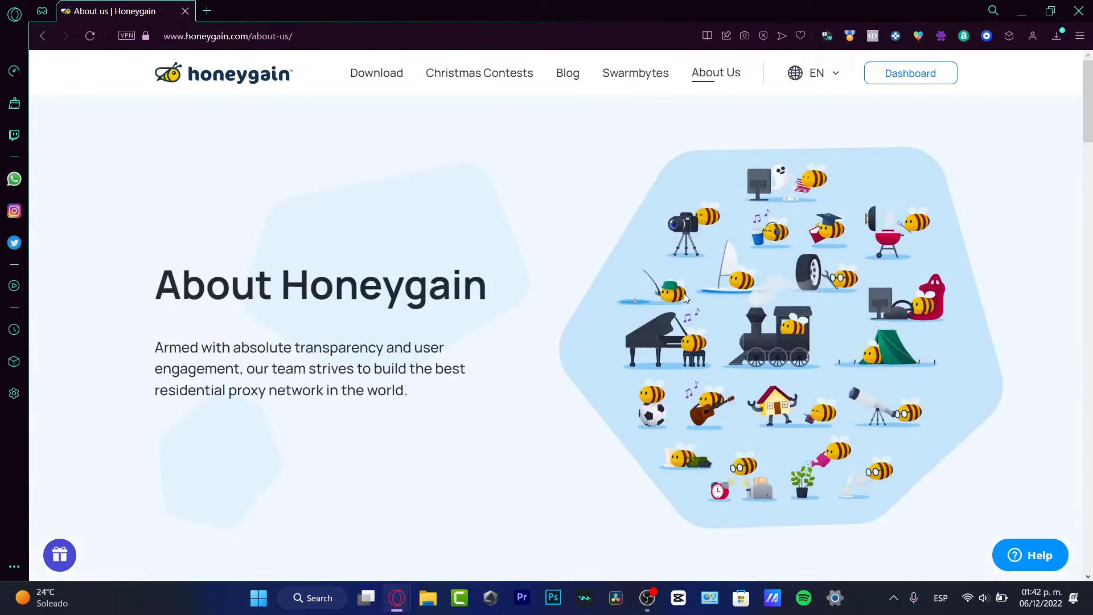
- Browse the latest posts on the Honeygain blog, then go back to the main website
left_click(567, 73)
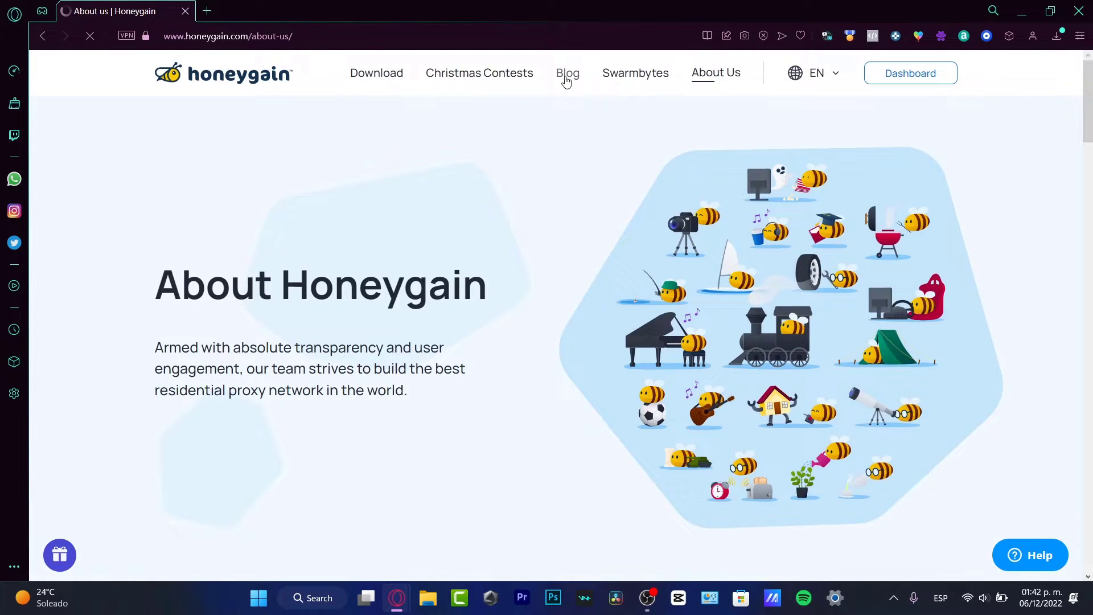
left_click(567, 73)
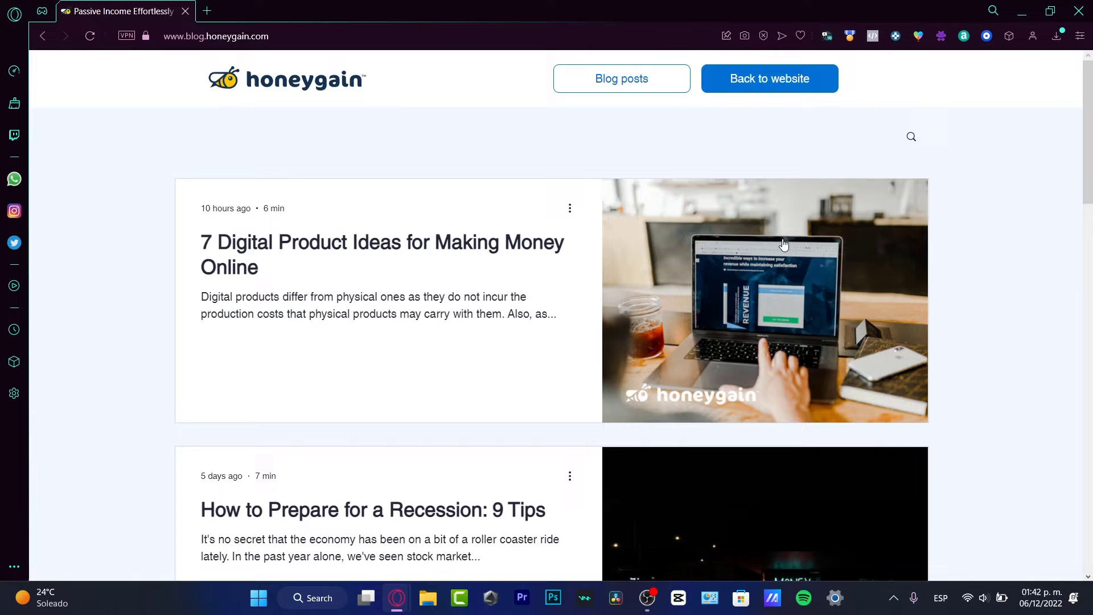
mouse_move(766, 344)
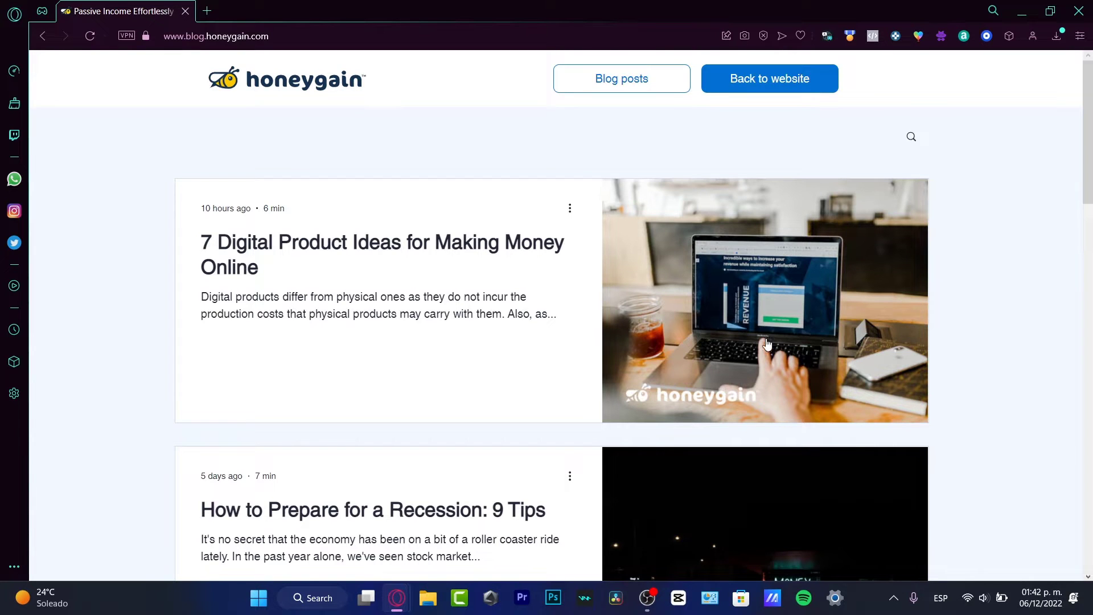
mouse_move(198, 27)
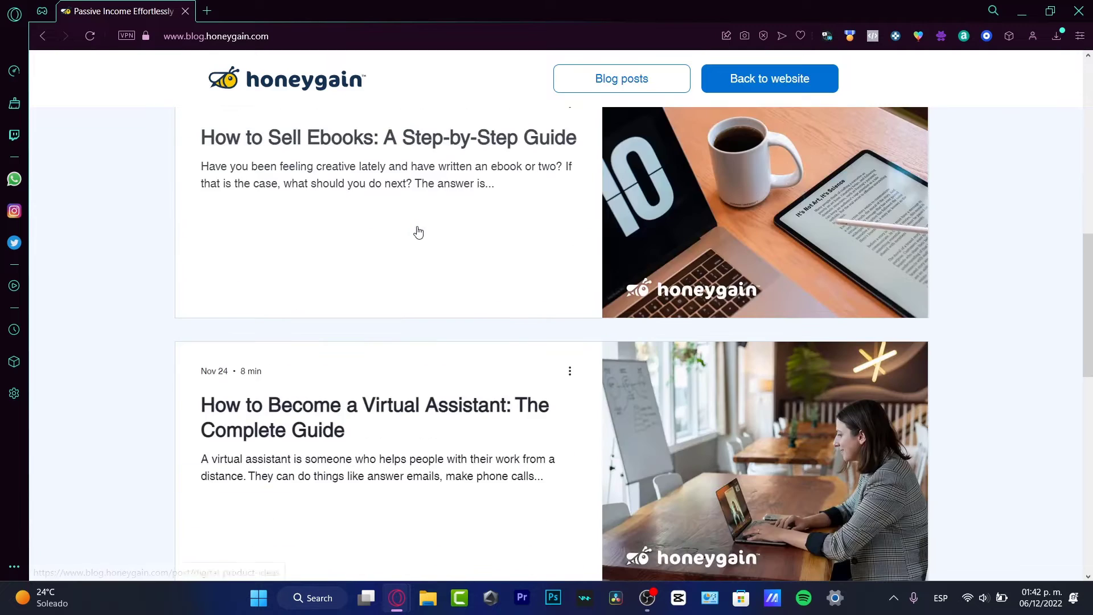
scroll("down", 3)
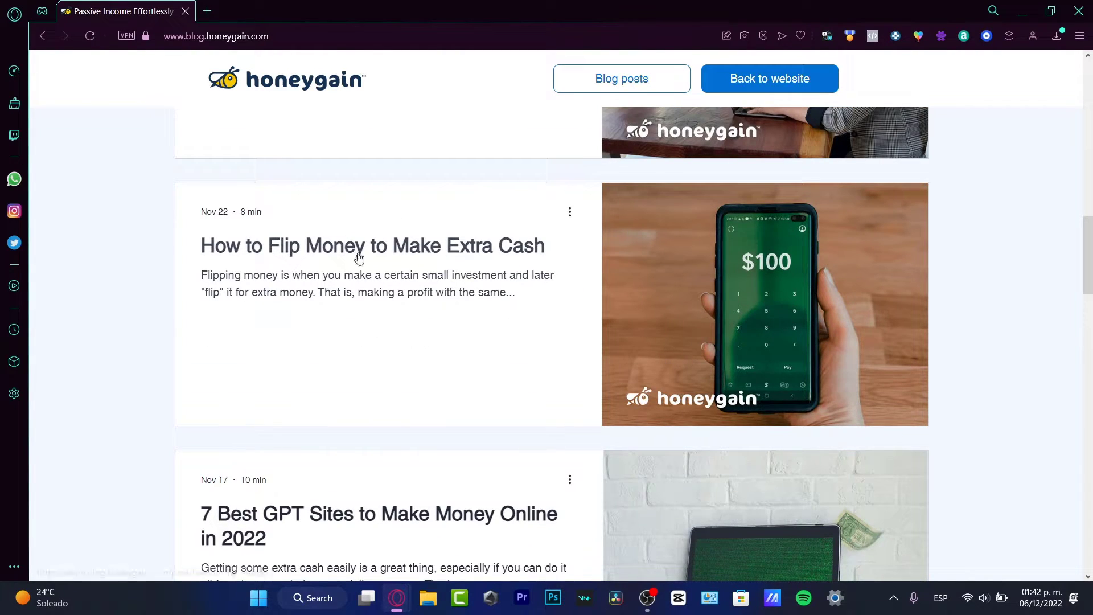
mouse_move(416, 252)
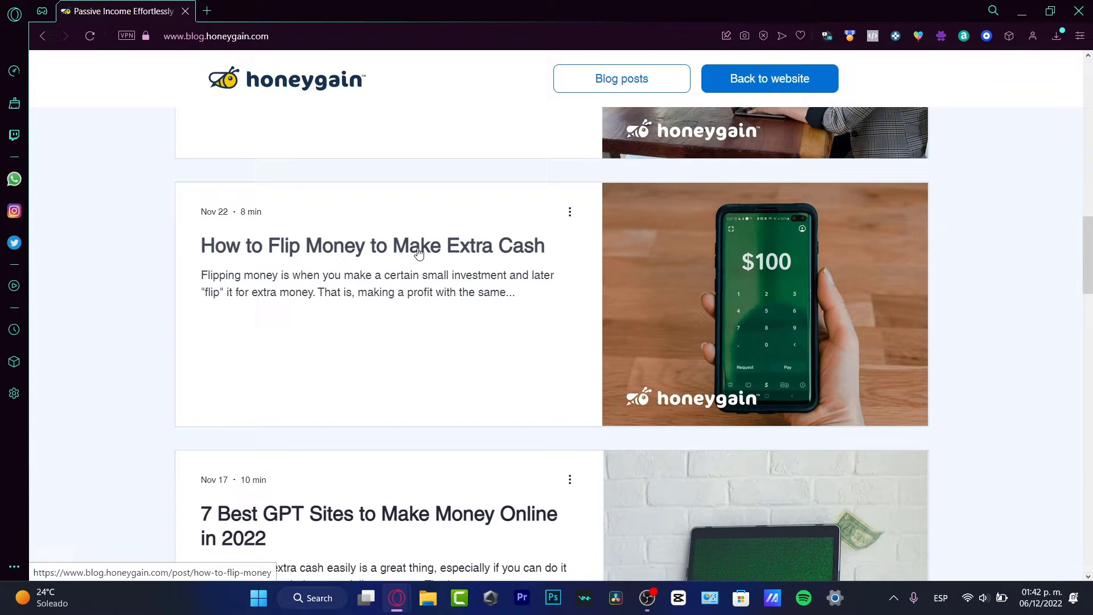
scroll("down", 3)
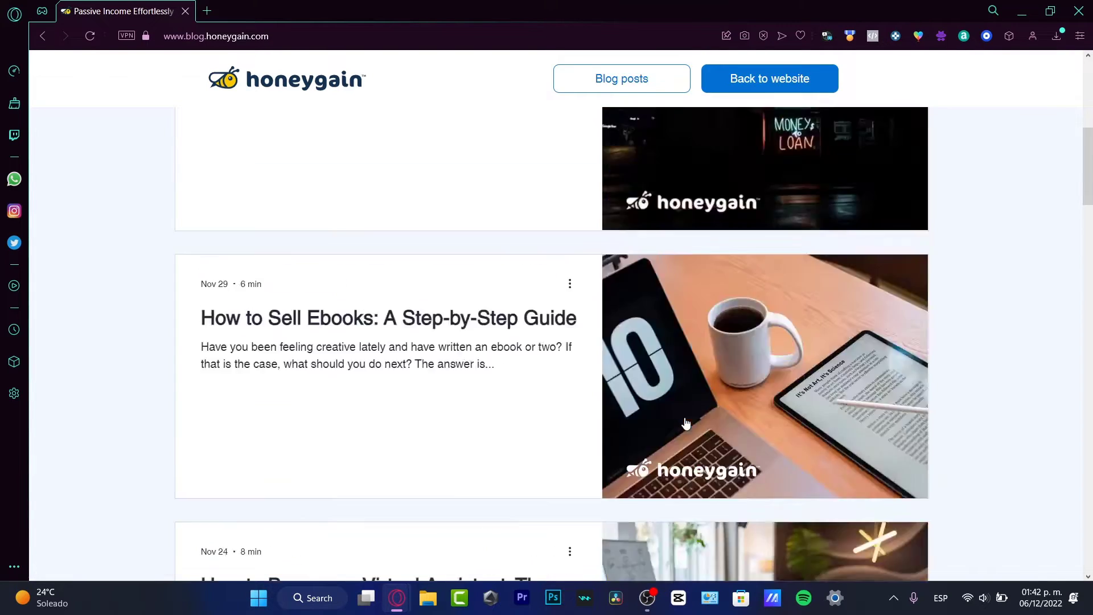
left_click(768, 78)
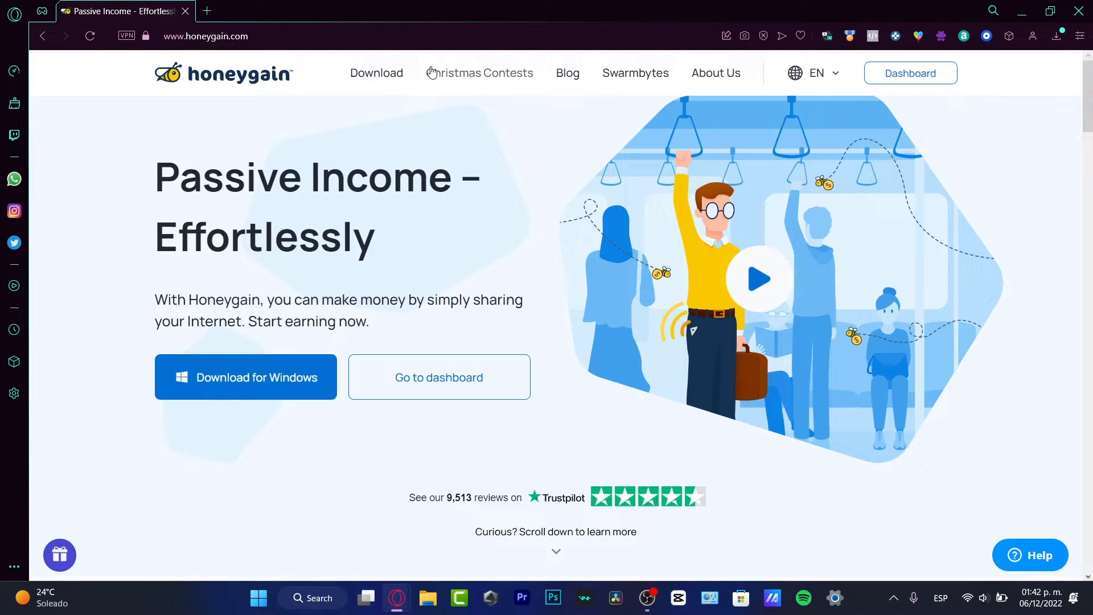
mouse_move(346, 193)
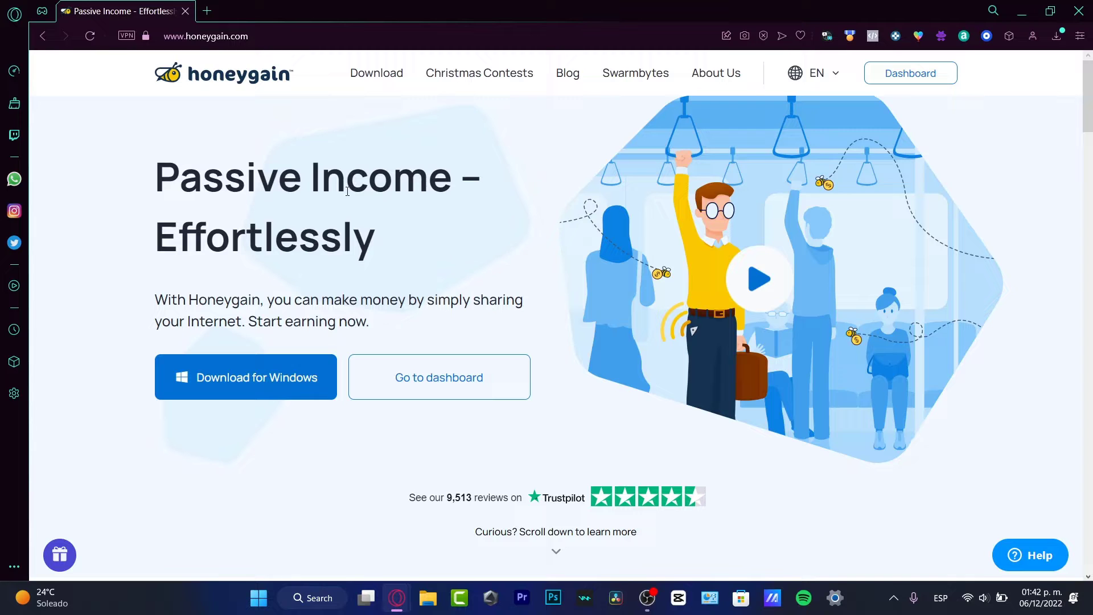
- Download the Honeygain Windows installer and save it into the Downloads folder
left_click(245, 377)
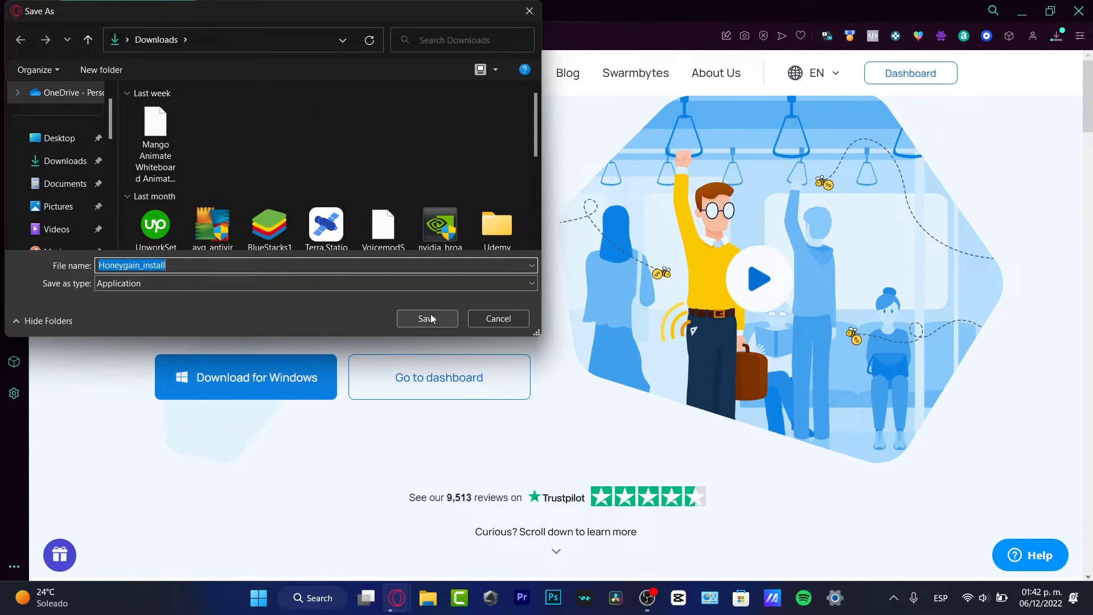
left_click(426, 318)
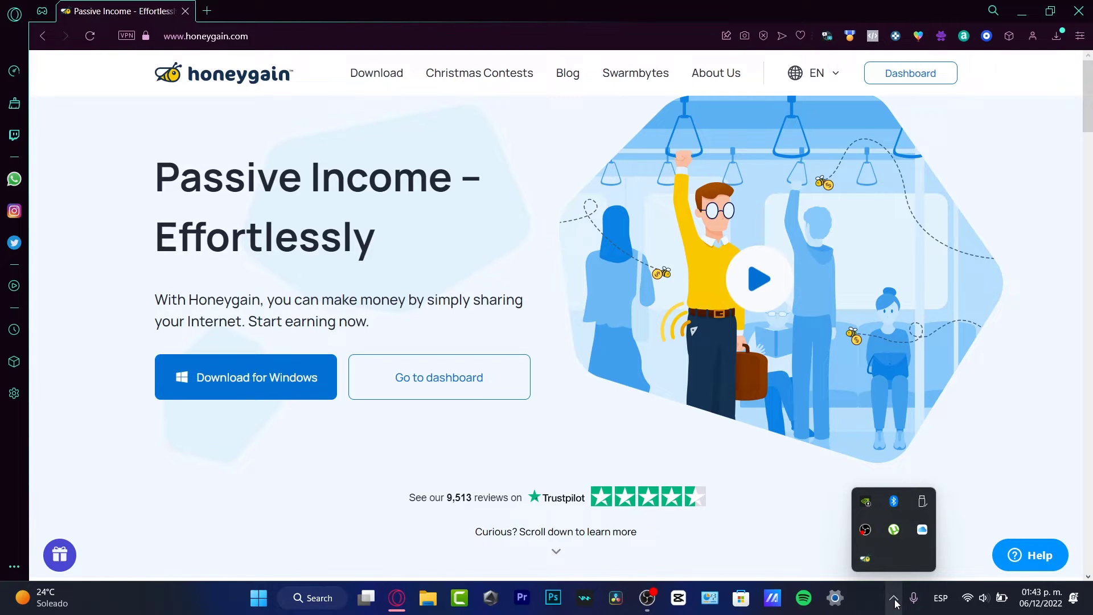
left_click(894, 598)
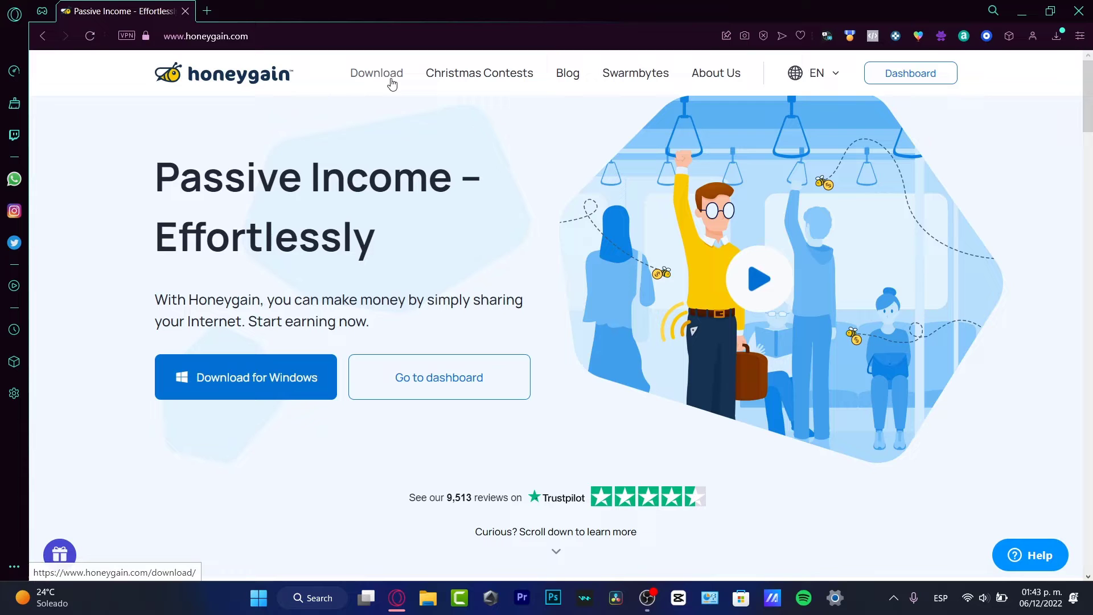
- Revisit About Honeygain, read Our story with highlights, and continue to Reports and documents
left_click(715, 73)
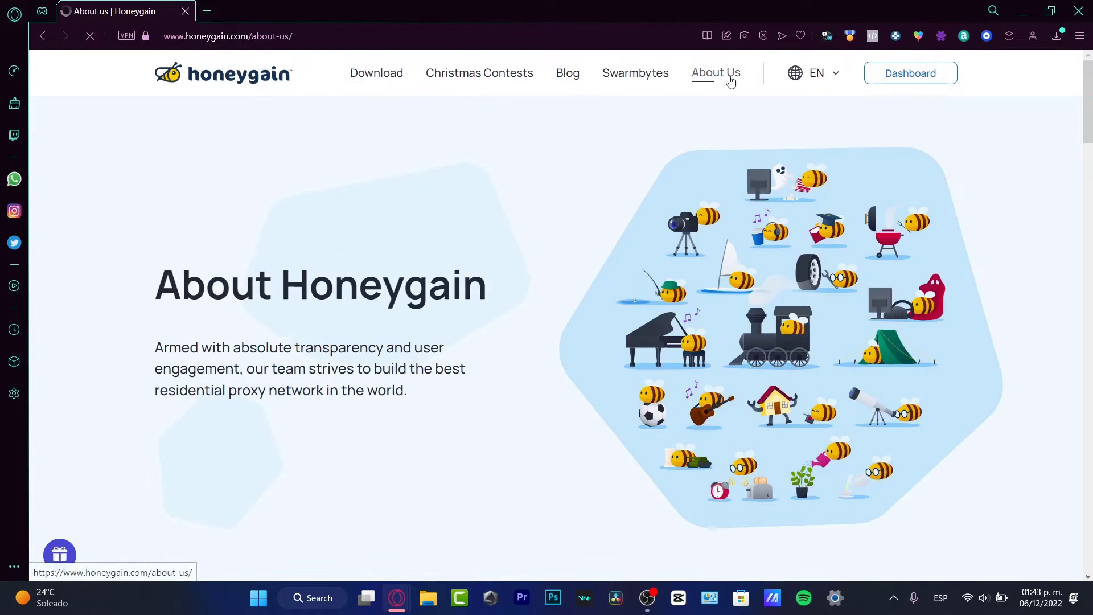
scroll("down", 3)
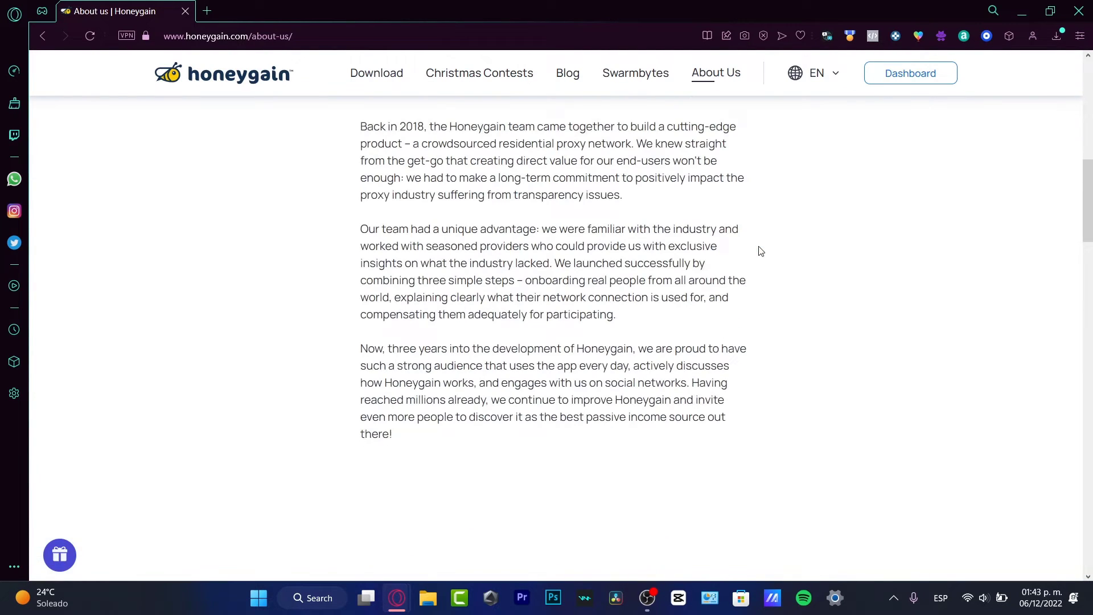
left_click_drag(448, 349, 502, 348)
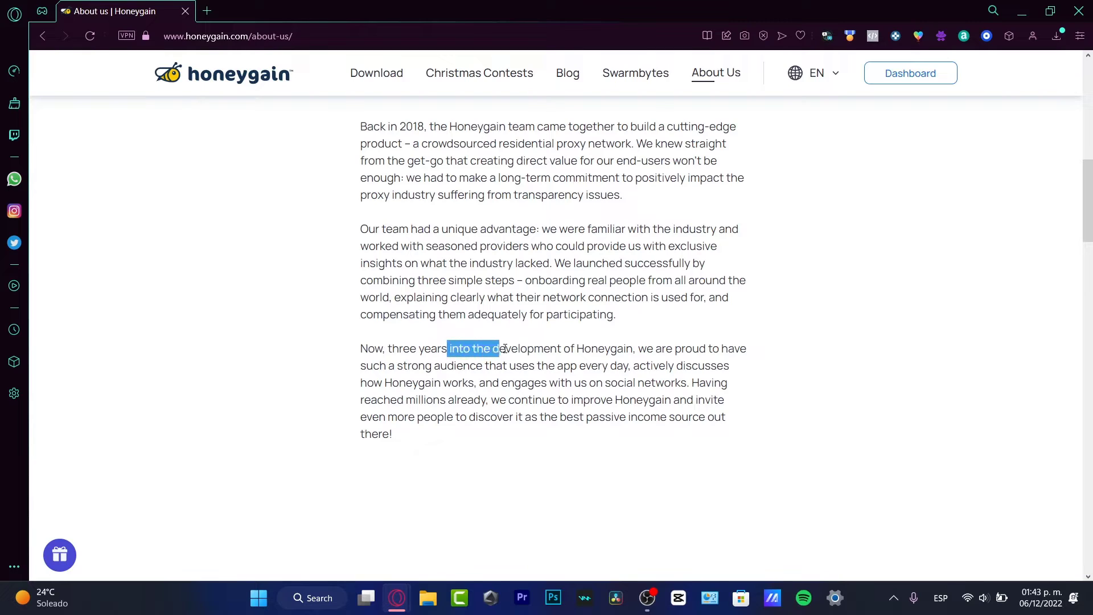
left_click_drag(501, 348, 517, 366)
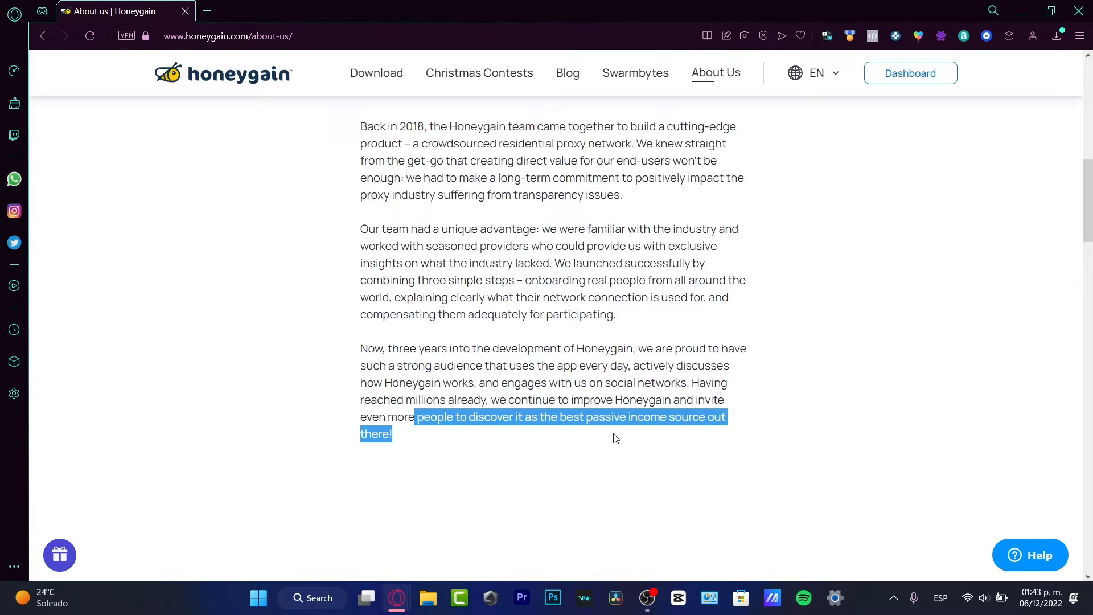
mouse_move(596, 432)
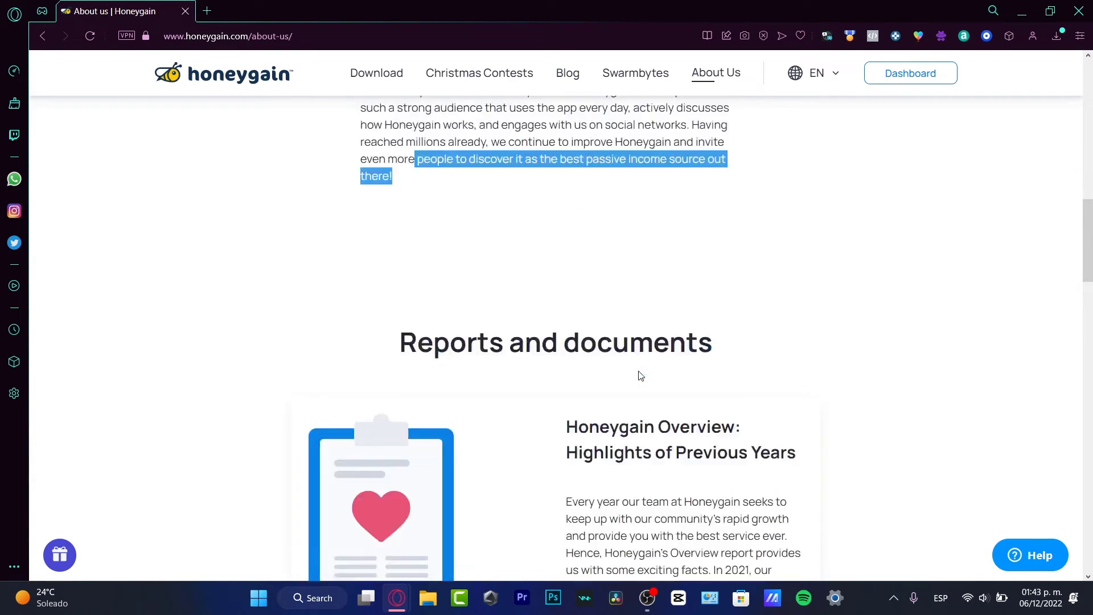
scroll("down", 3)
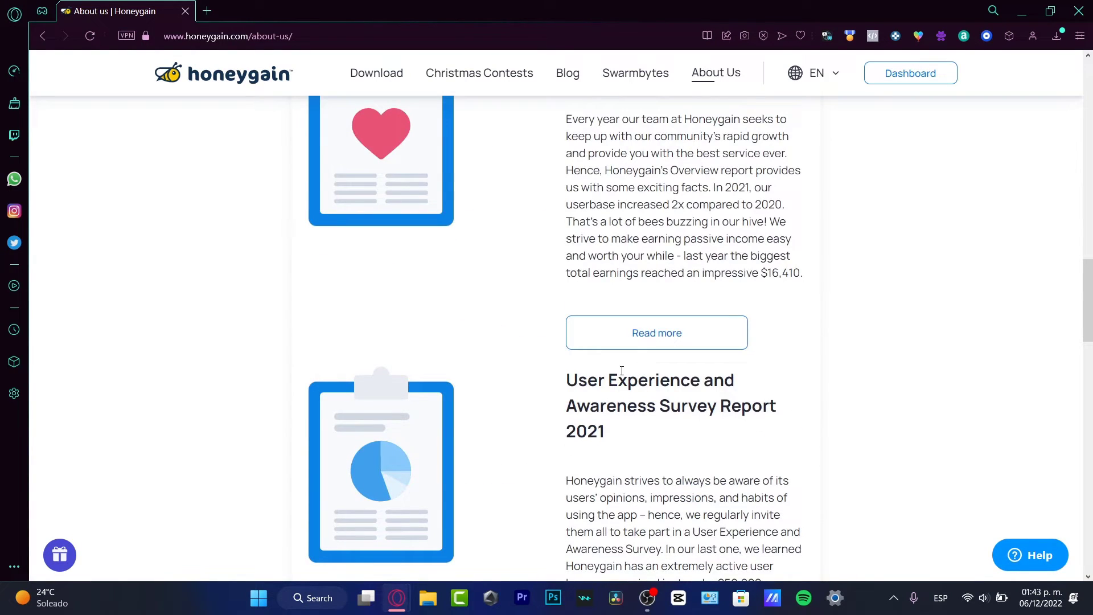
- Launch the Honeygain web dashboard from the system tray icon's menu
left_click(894, 598)
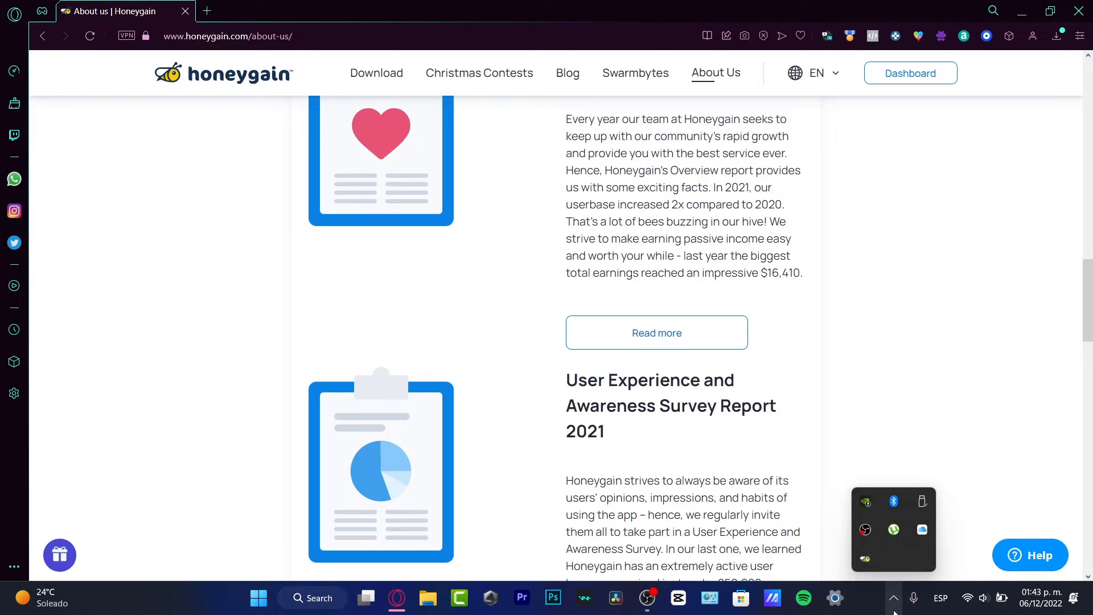
mouse_move(864, 558)
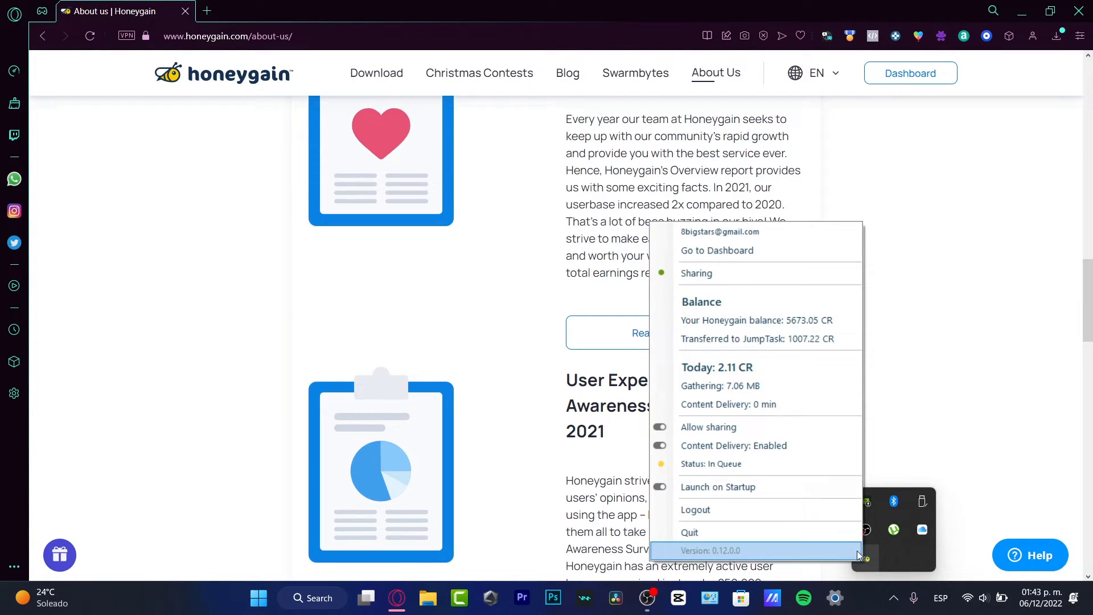
mouse_move(738, 259)
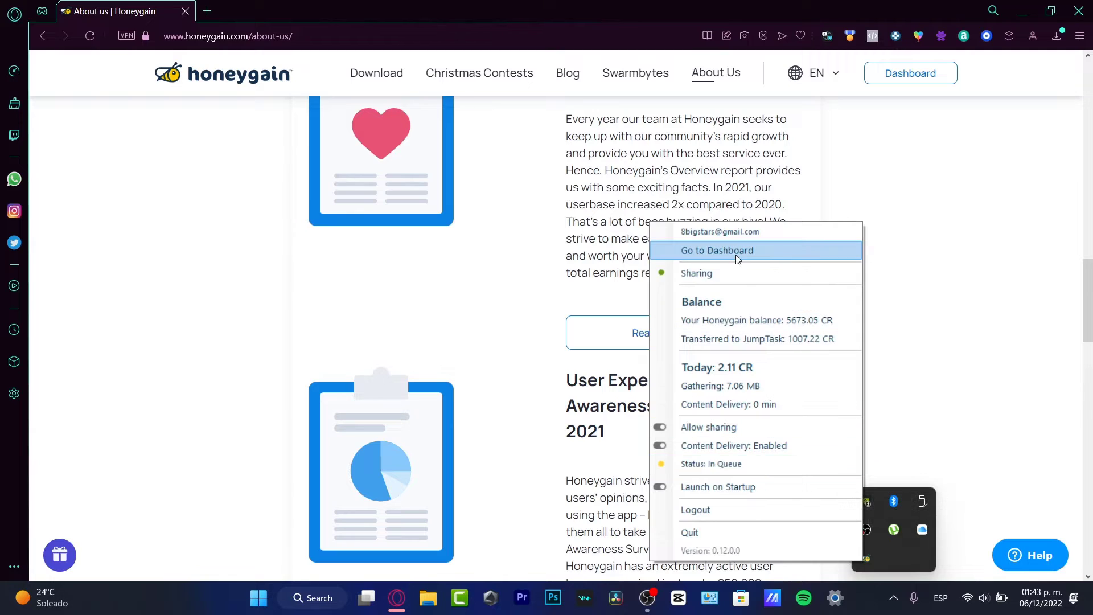
left_click(717, 251)
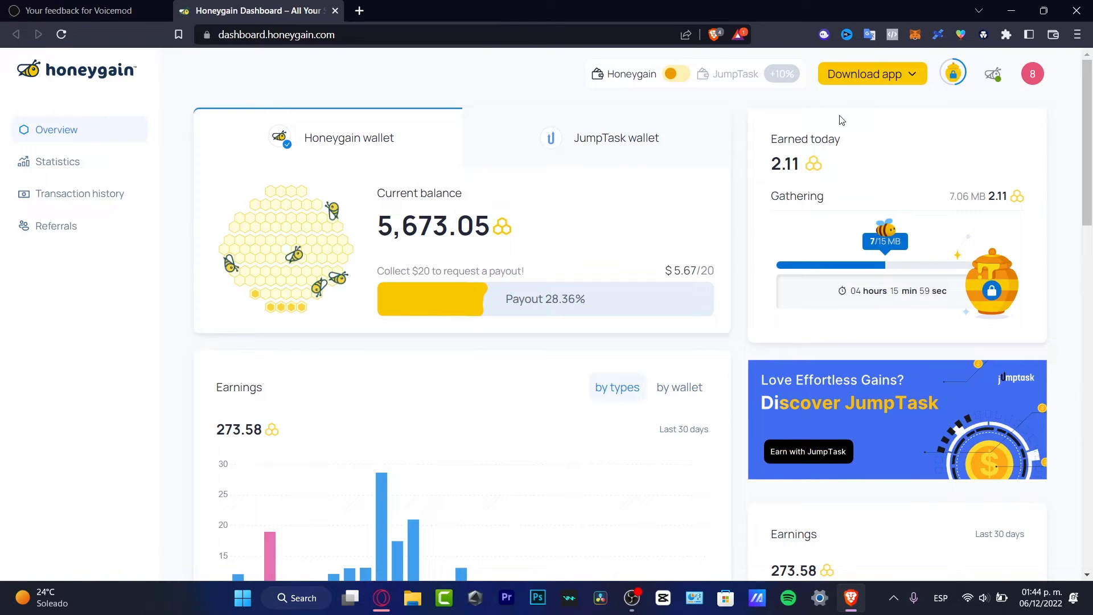
mouse_move(688, 354)
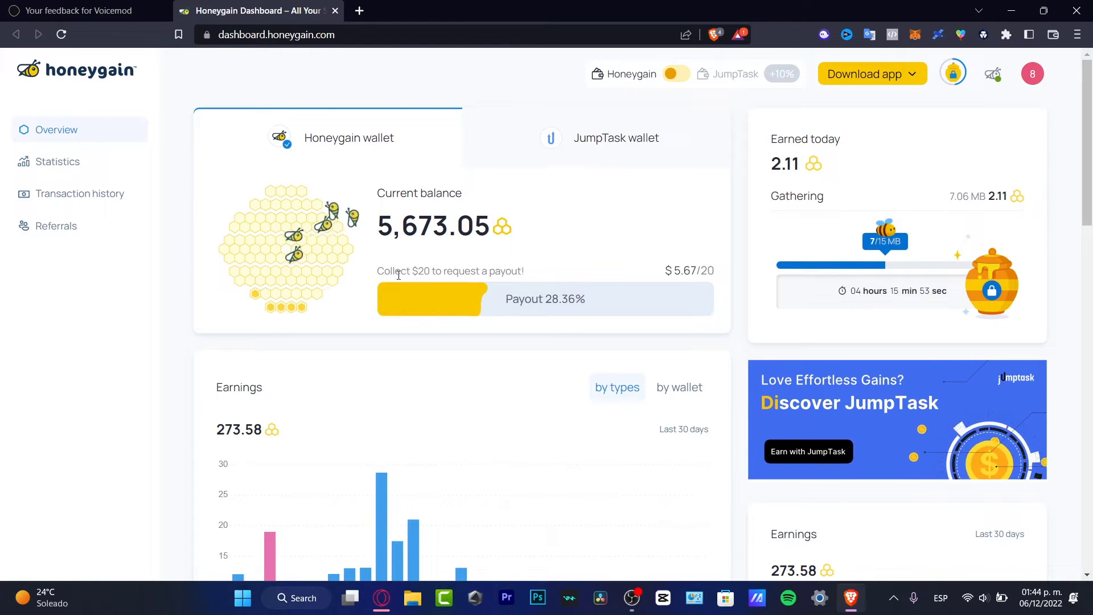
mouse_move(480, 295)
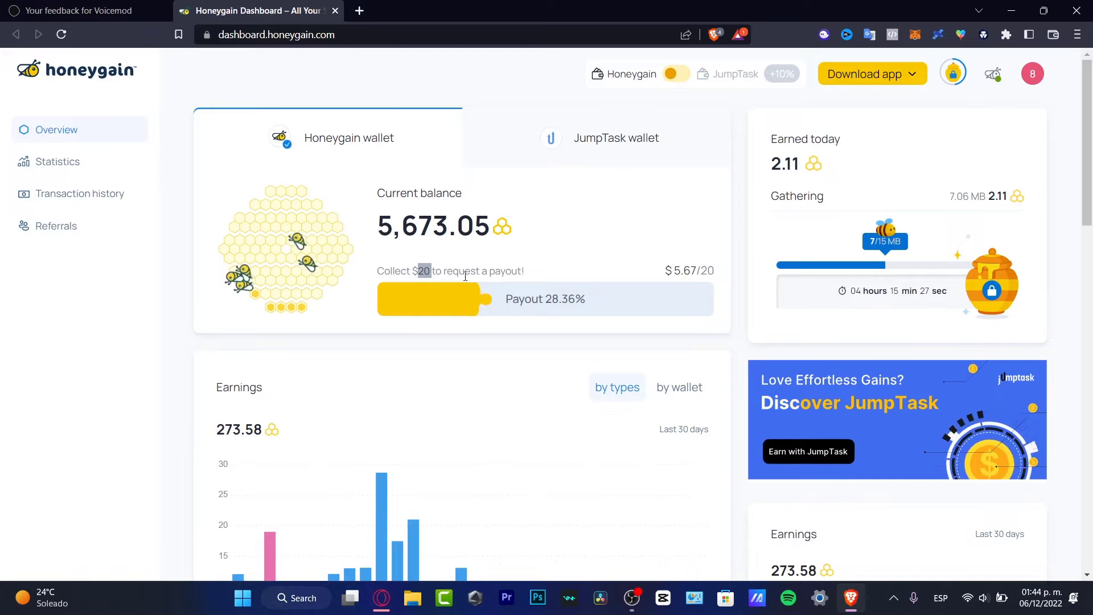
scroll("down", 3)
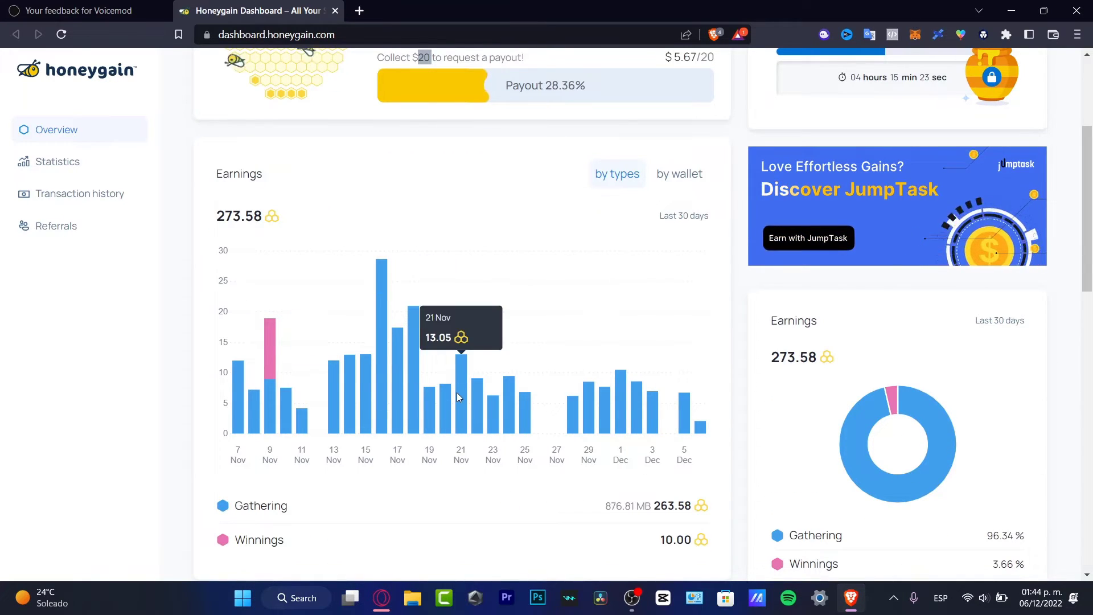
mouse_move(477, 390)
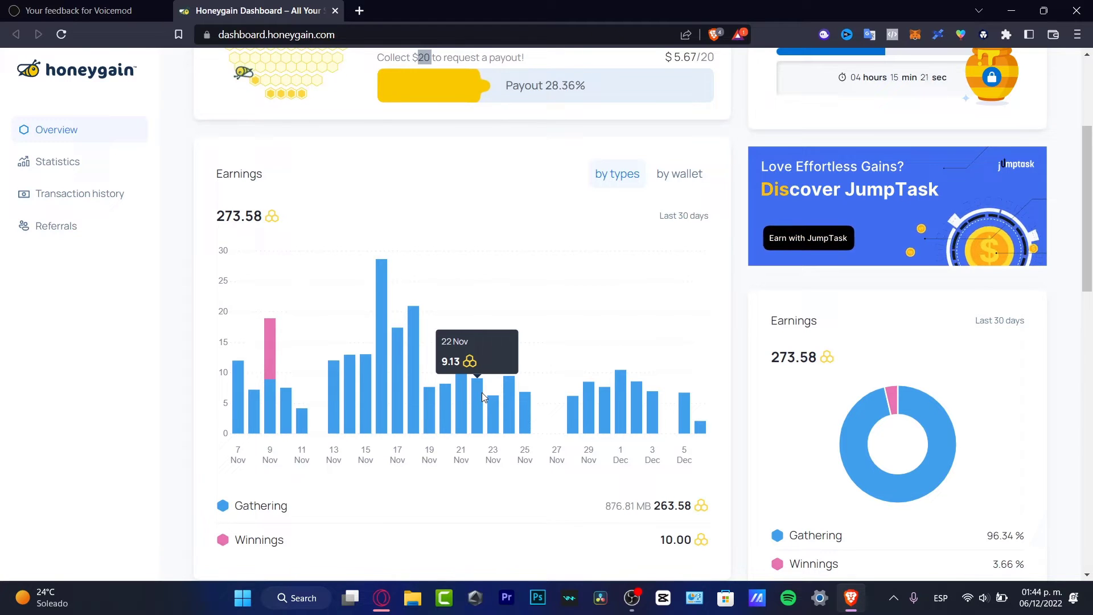
mouse_move(259, 351)
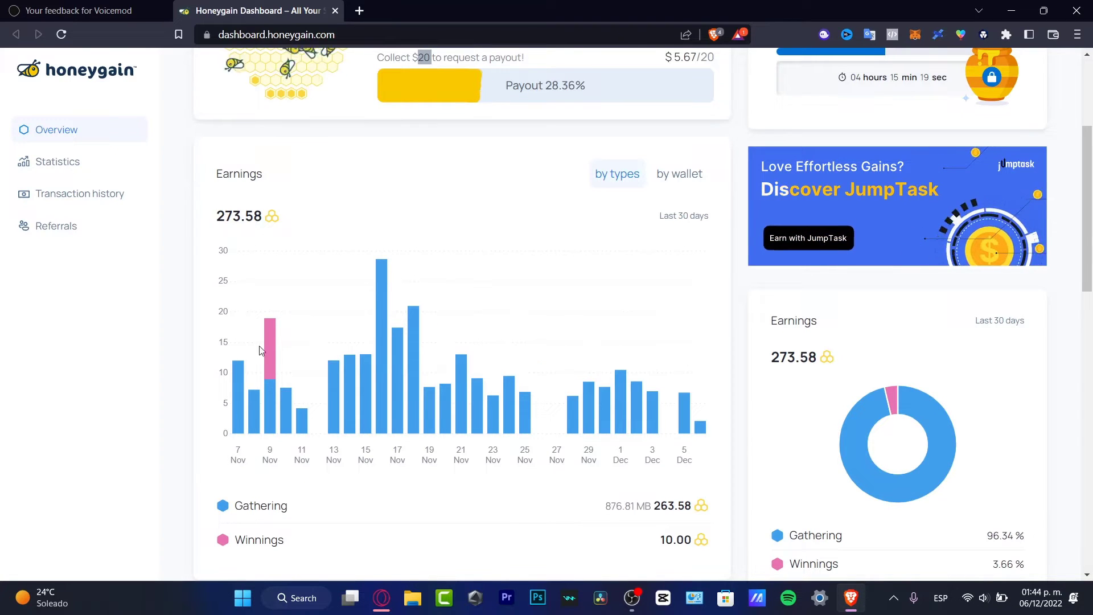
- View the 30-day Gathering, Winnings and 273.58 total-earnings charts, paging to the network usage slide
left_click(57, 161)
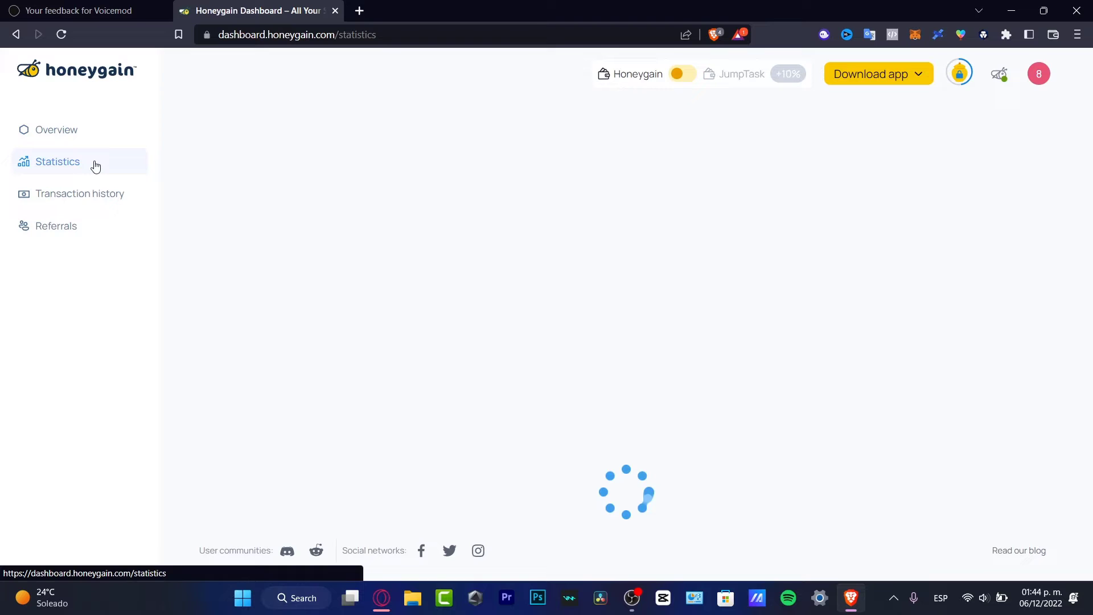
left_click(56, 161)
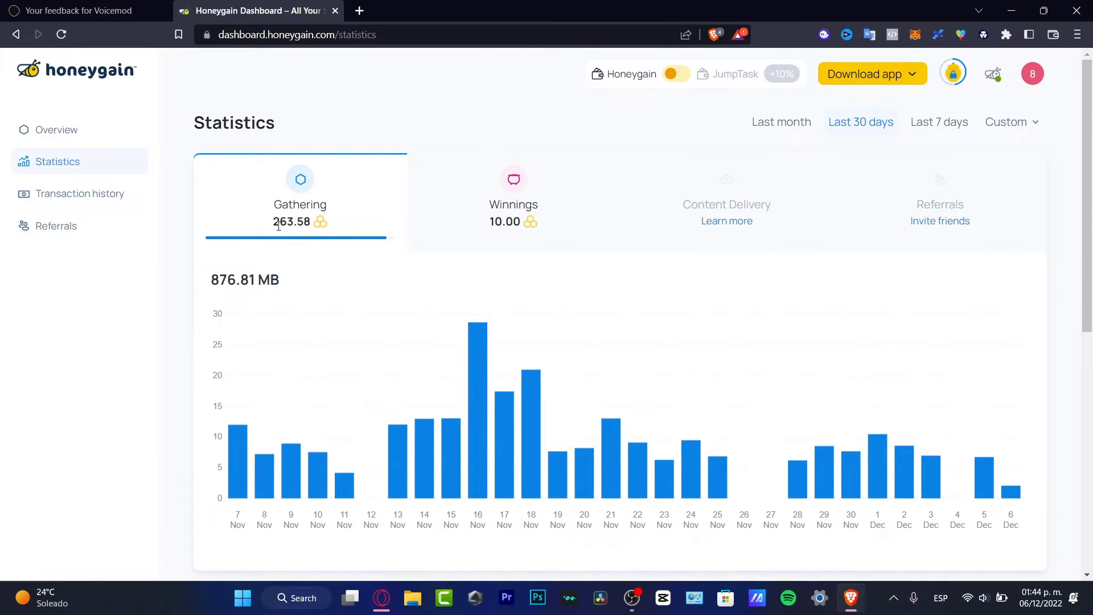
double_click(291, 222)
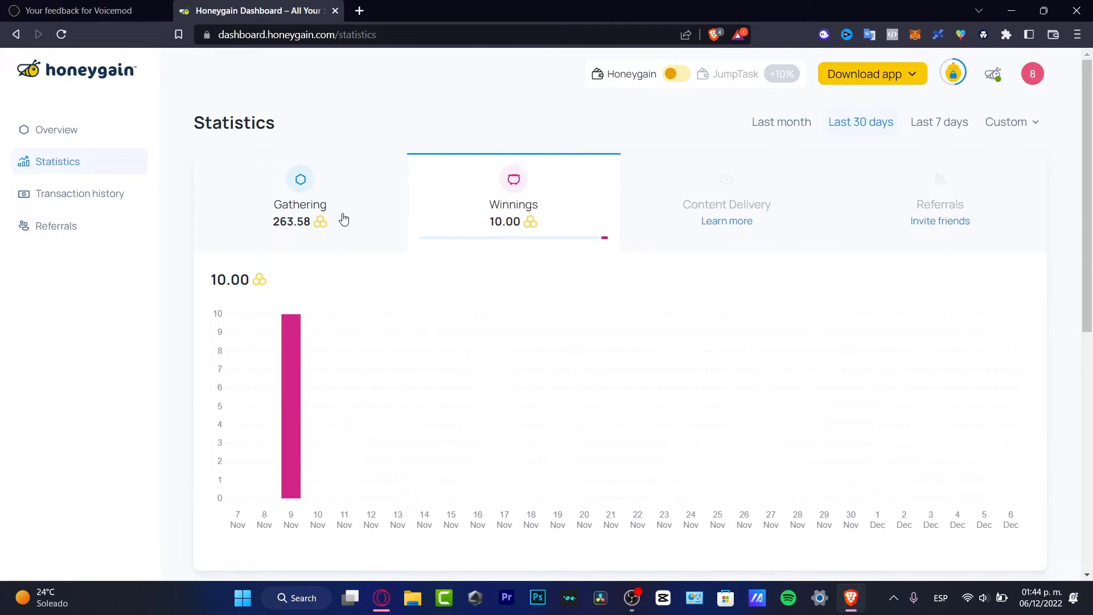
scroll("down", 3)
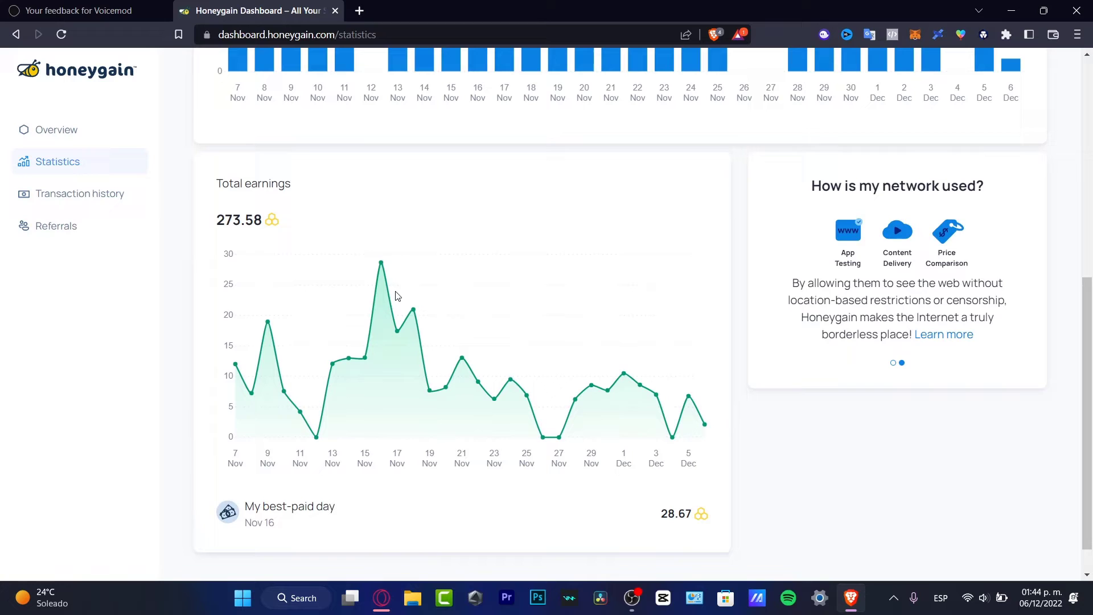
mouse_move(443, 395)
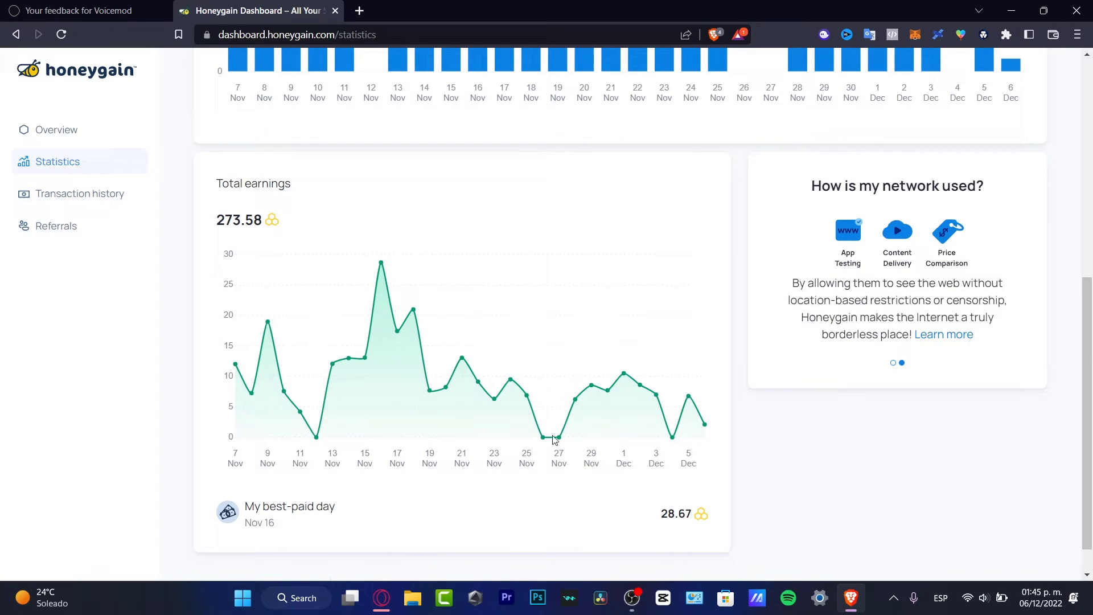
scroll("down", 3)
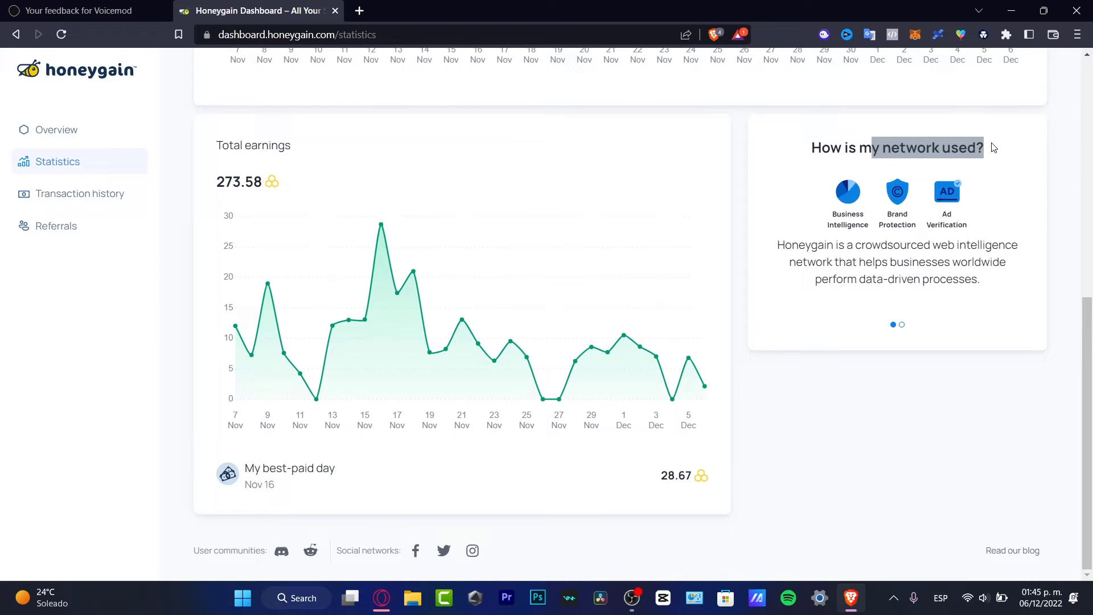
mouse_move(925, 251)
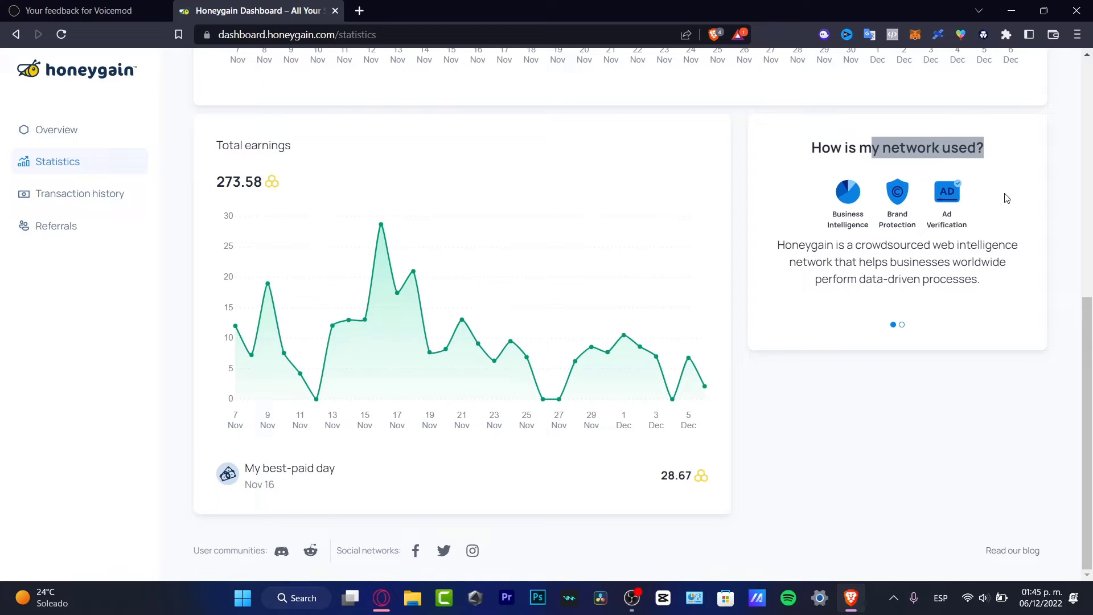
mouse_move(948, 271)
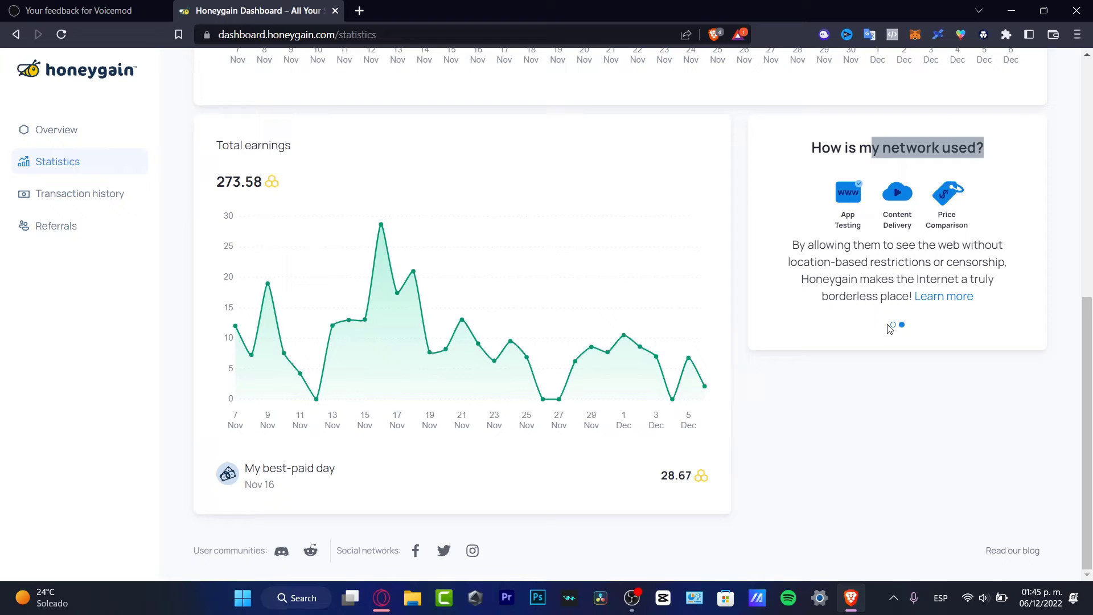
left_click(901, 324)
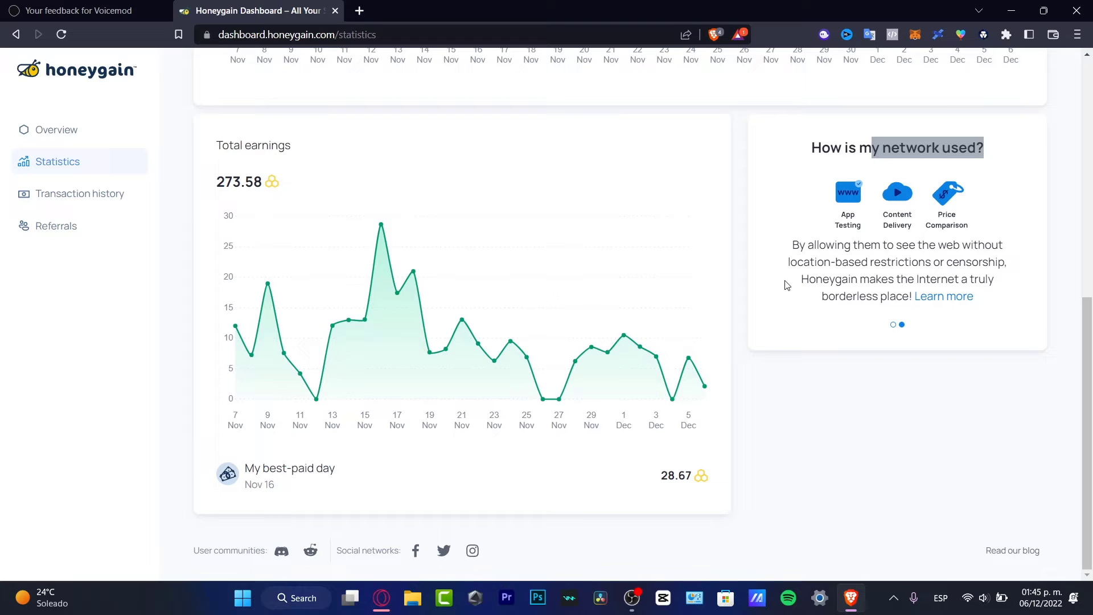
mouse_move(1086, 279)
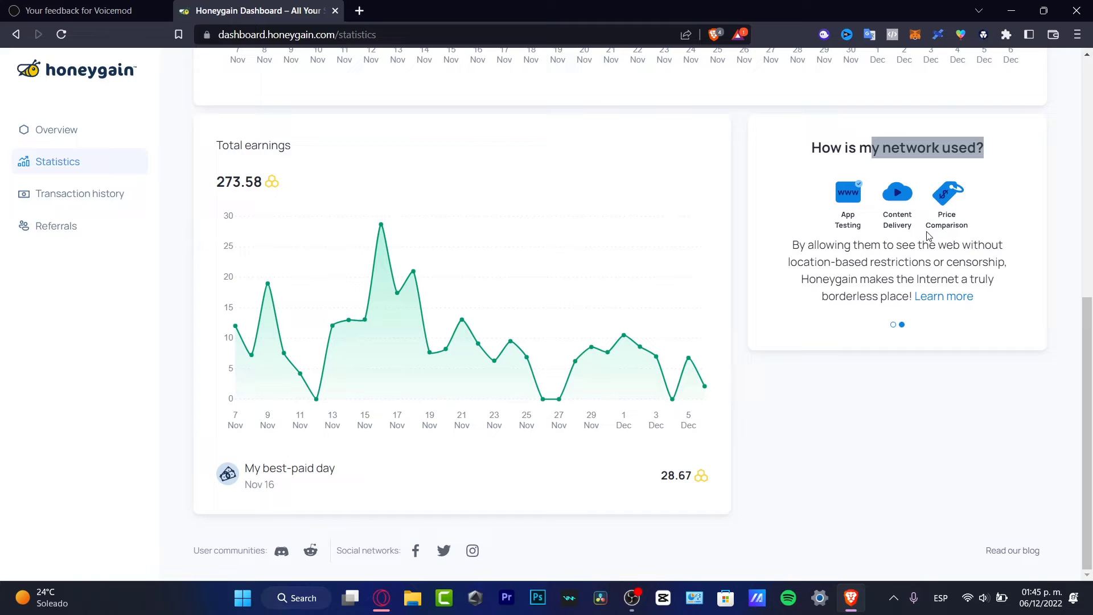
mouse_move(1000, 279)
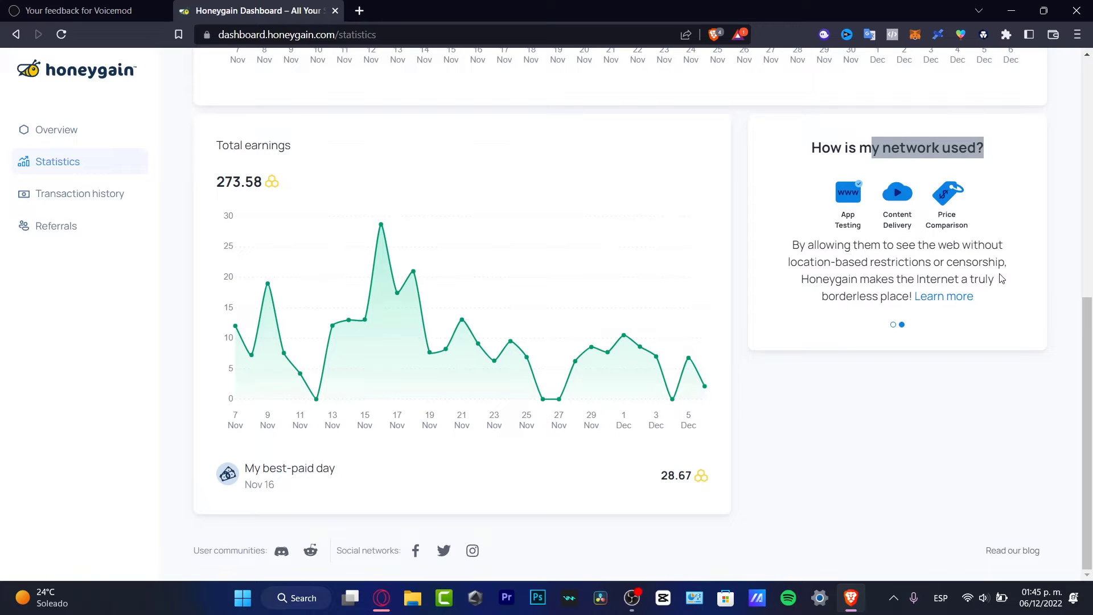
- Bring up amazon.com in a new tab and scroll through its homepage
left_click(359, 10)
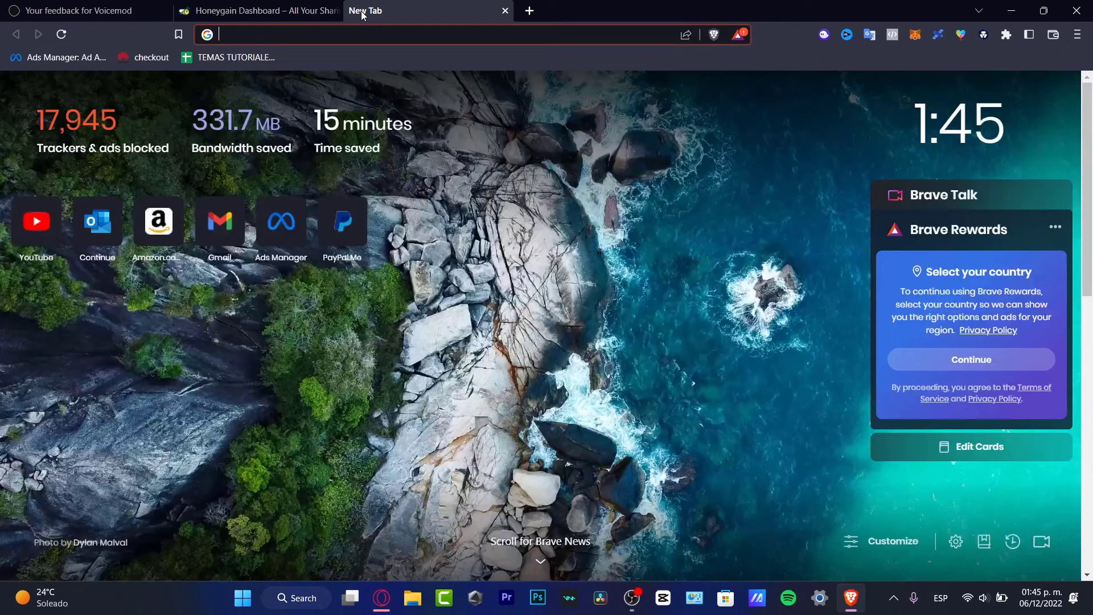
type("amazonc")
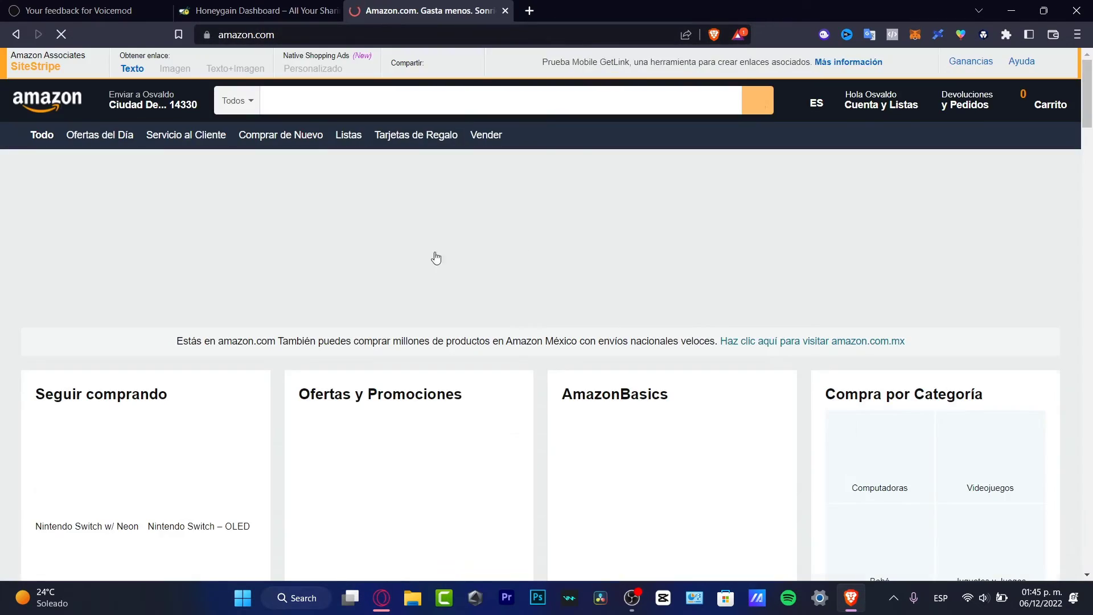
scroll("down", 3)
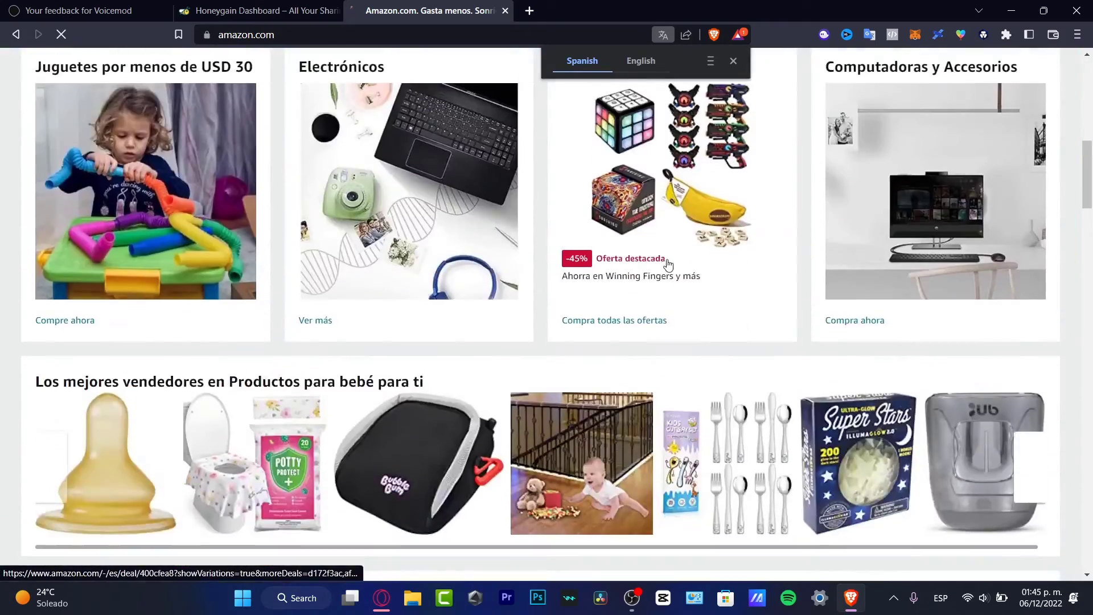
scroll("down", 3)
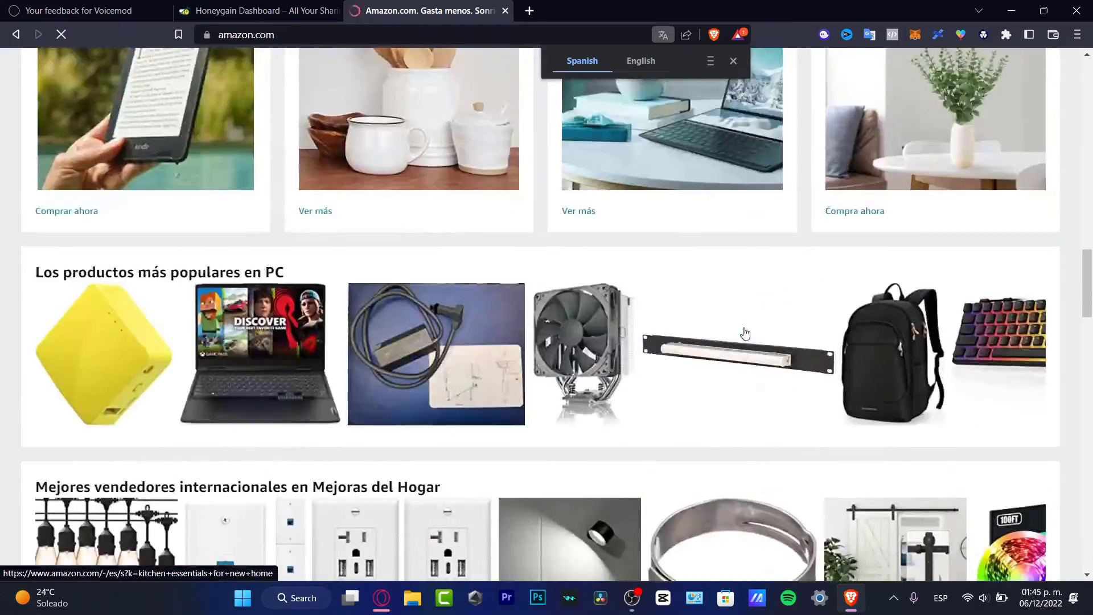
scroll("down", 3)
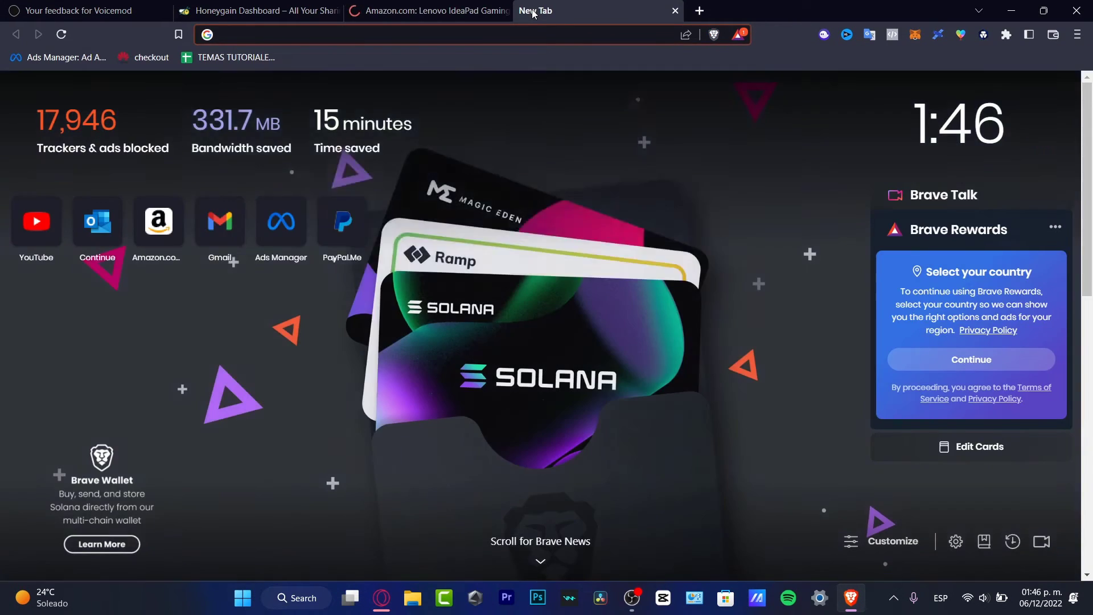
- Search Google for 'lenovo ideapad gaming 3' and show its Shopping listings
type("lenovo+idea+pag+gamign+3&oq=lenovo+idea+pag+gamign+3&aqs=chro...")
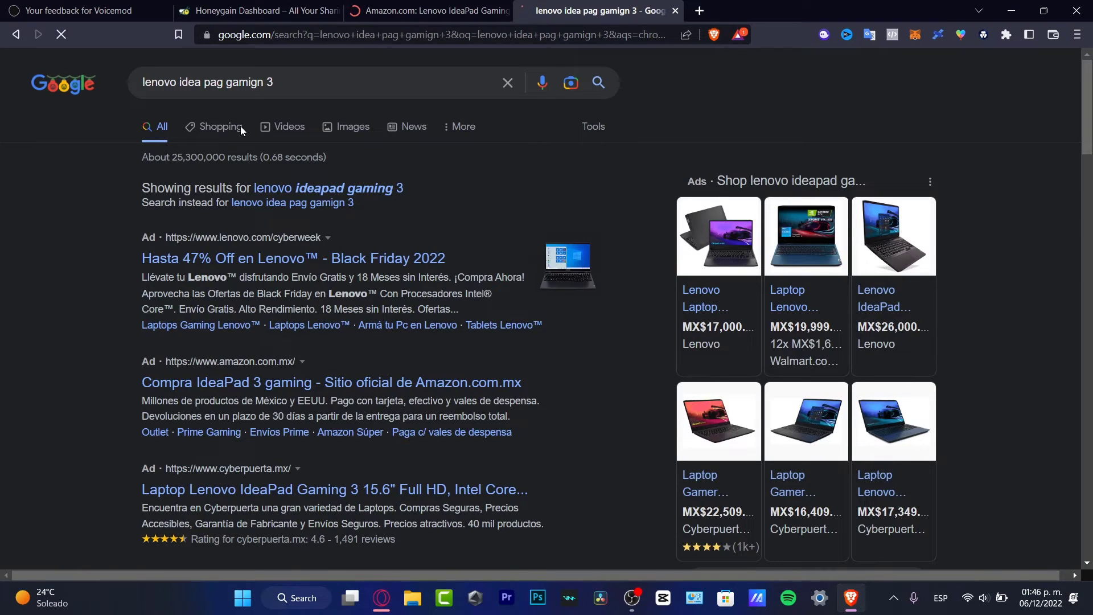
left_click(222, 126)
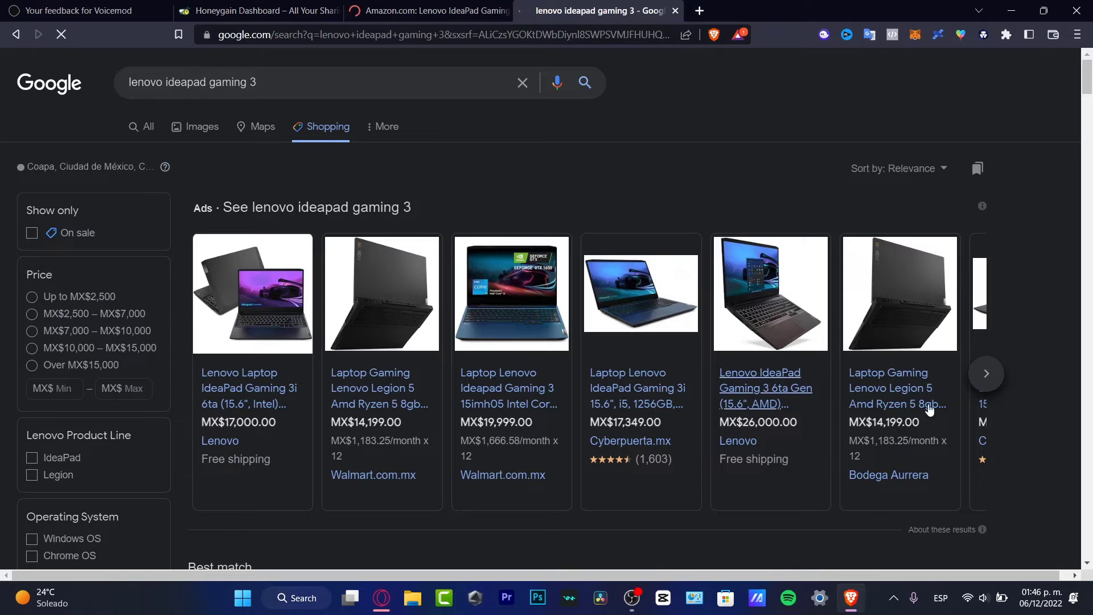
left_click(433, 11)
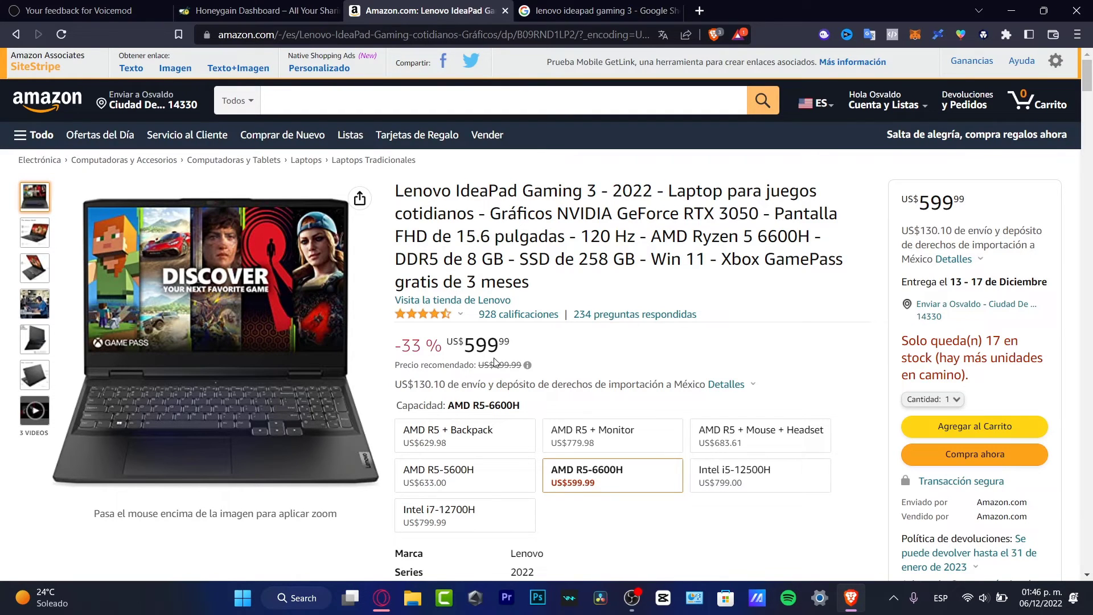
mouse_move(522, 411)
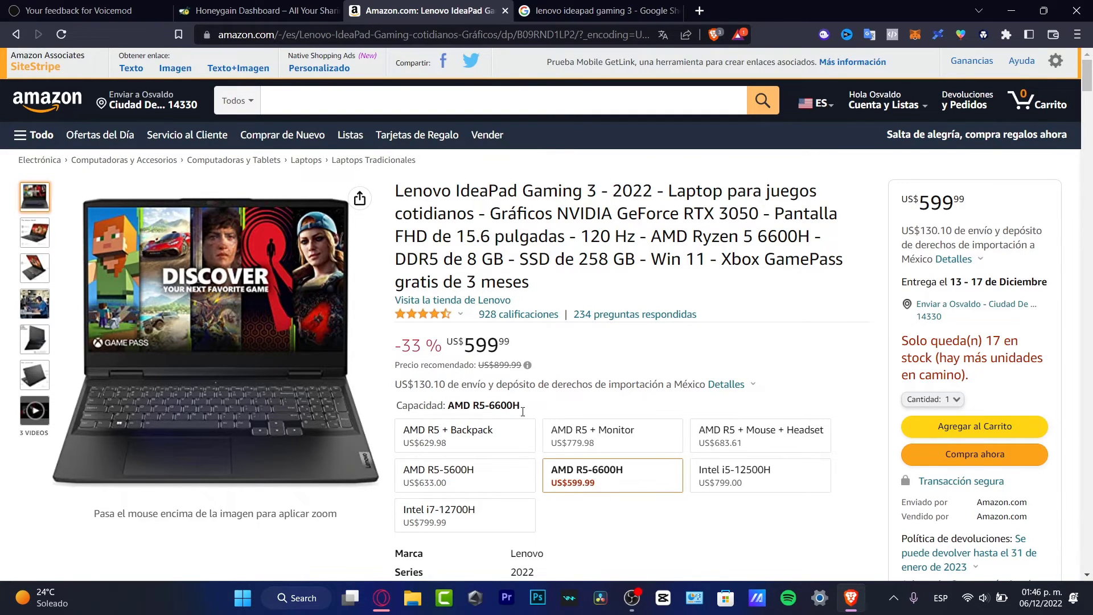
- Switch back to the Amazon tab with the Lenovo IdeaPad Gaming 3 listing
left_click(595, 10)
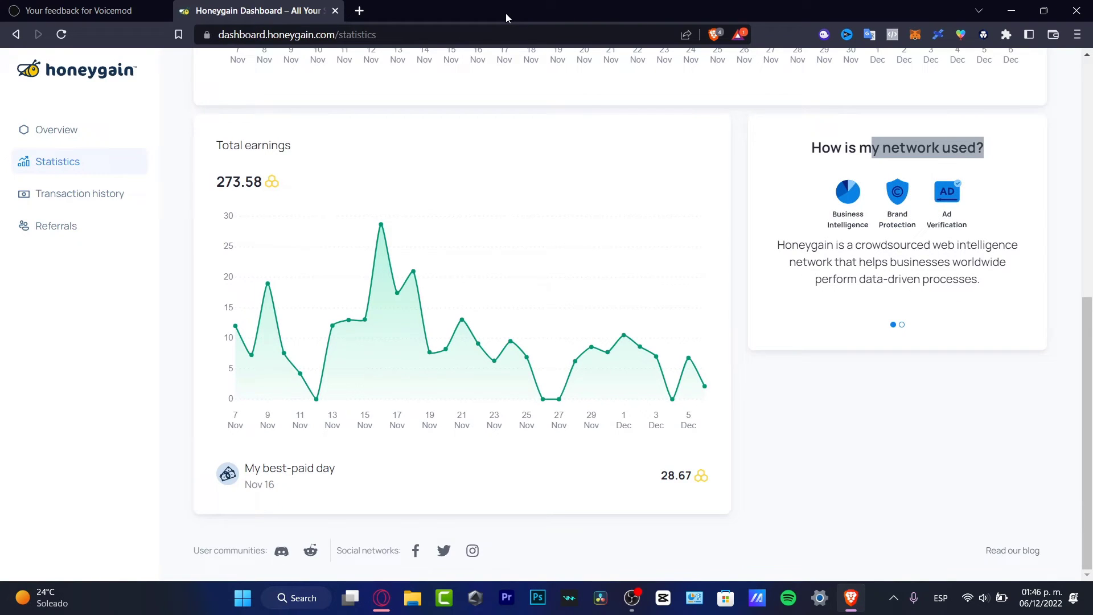
mouse_move(758, 367)
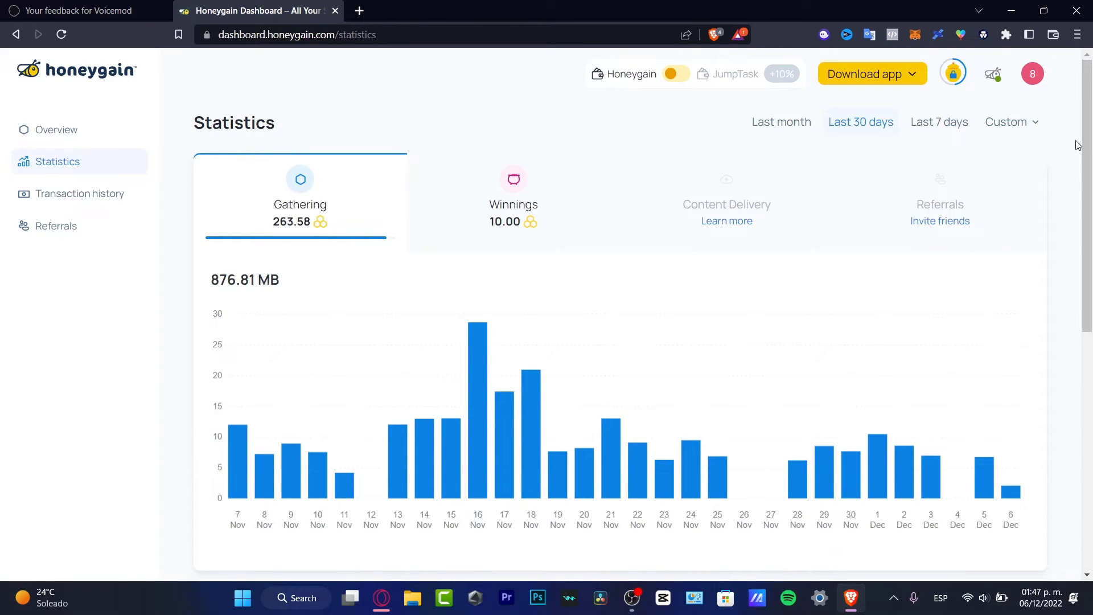
mouse_move(1010, 285)
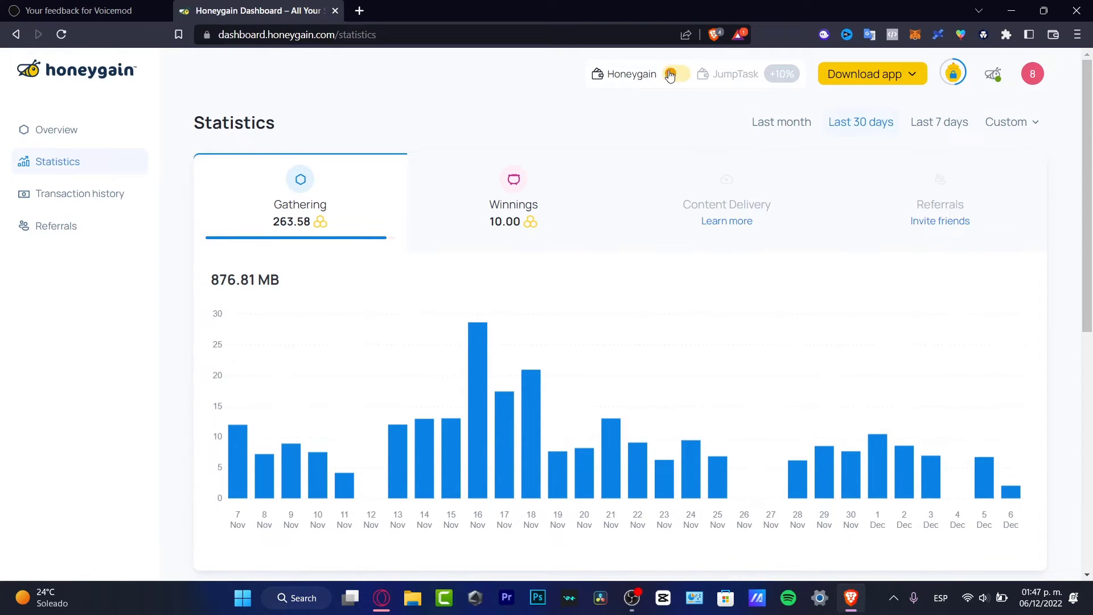
- Switch the wallet toggle to JumpTask and return to the Overview showing 1,007.22 transferred
left_click(674, 74)
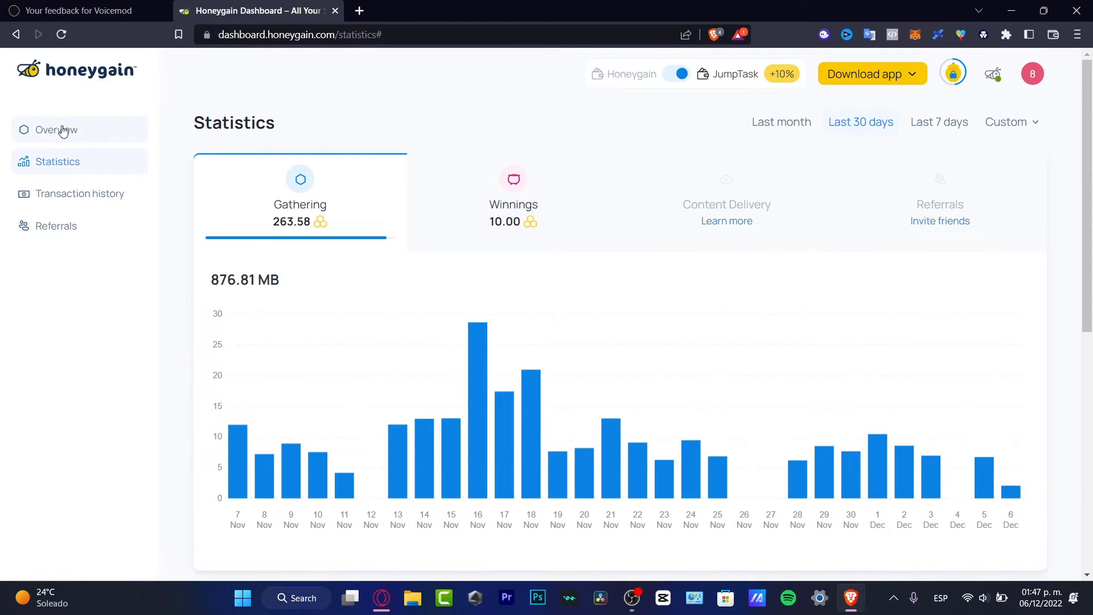
left_click(56, 129)
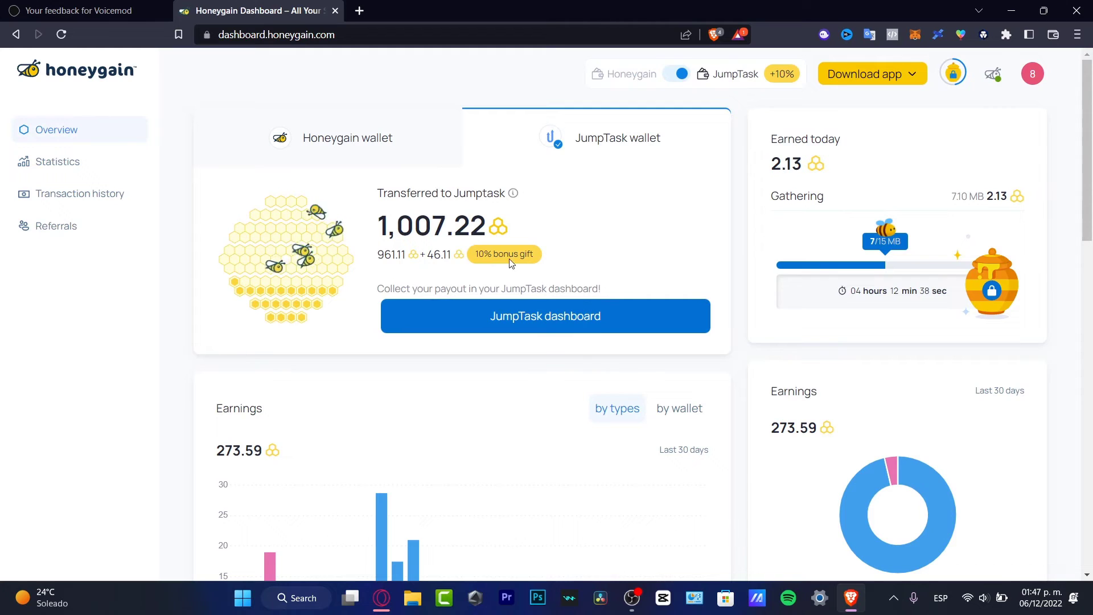
mouse_move(732, 104)
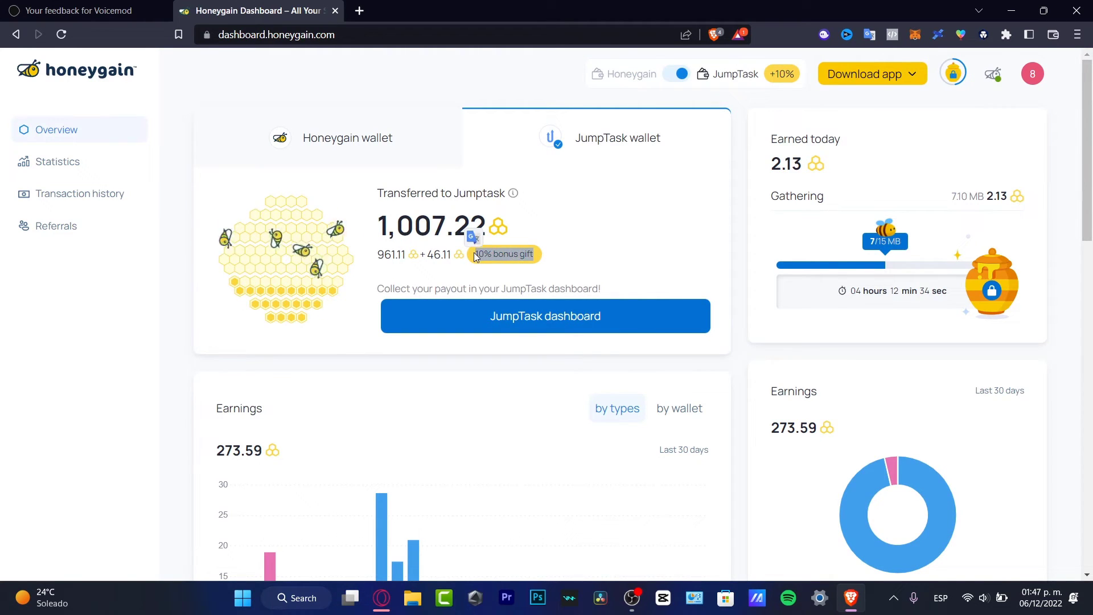
mouse_move(816, 171)
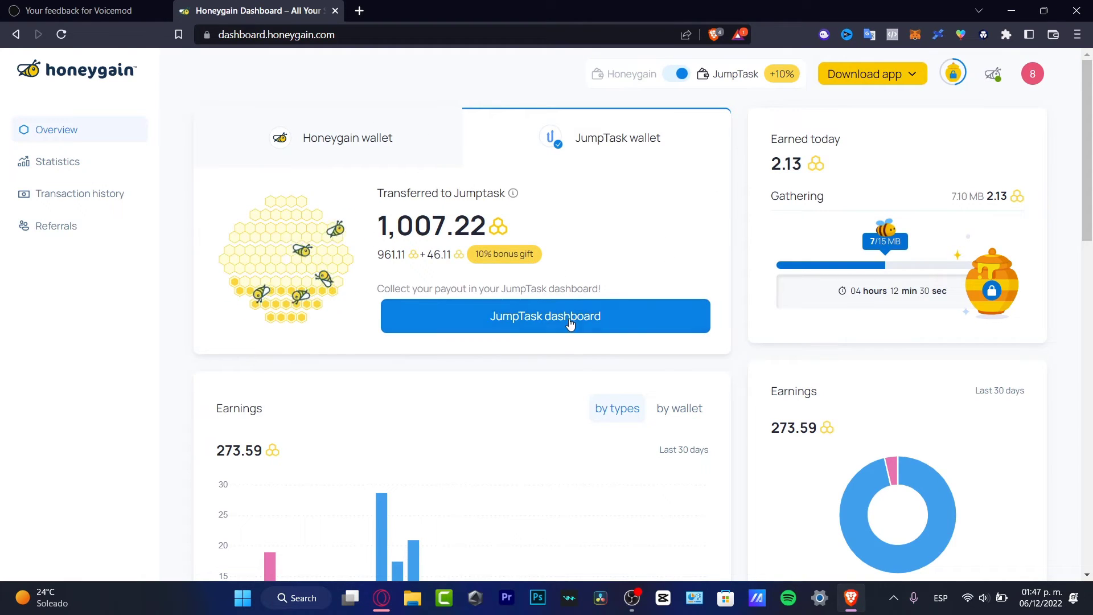
- Start a JumpTask login choosing the Torus wallet, then return to the Honeygain dashboard tab
left_click(546, 315)
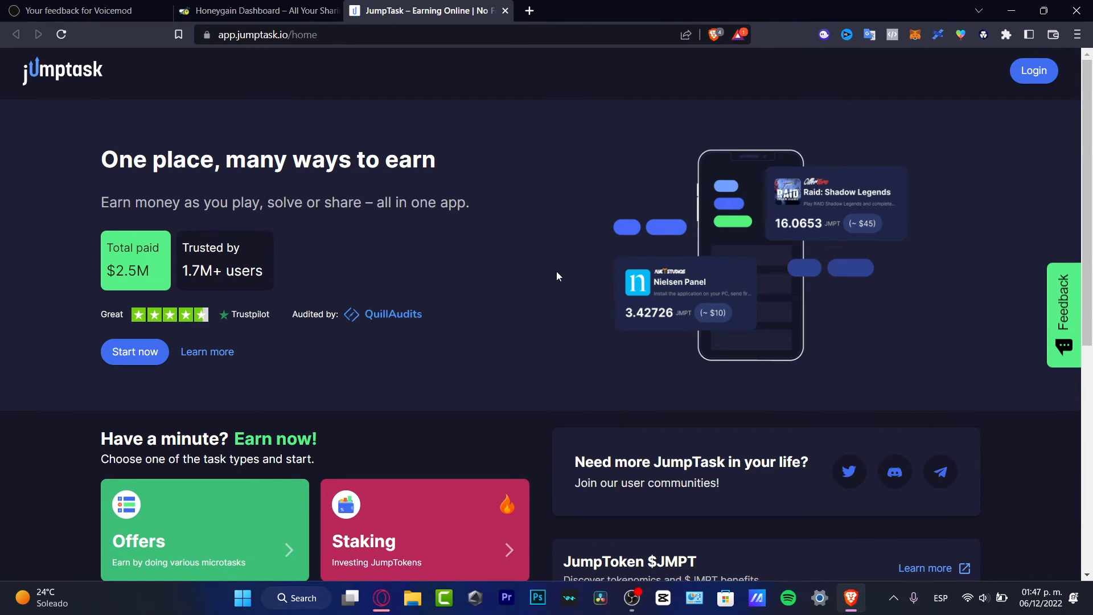
mouse_move(617, 330)
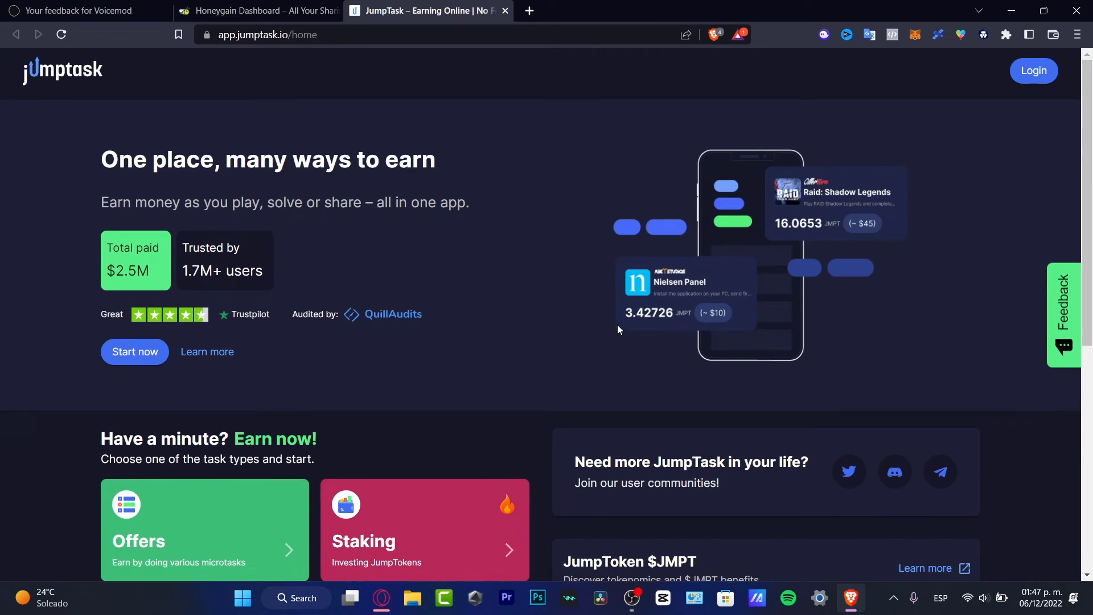
left_click(1033, 71)
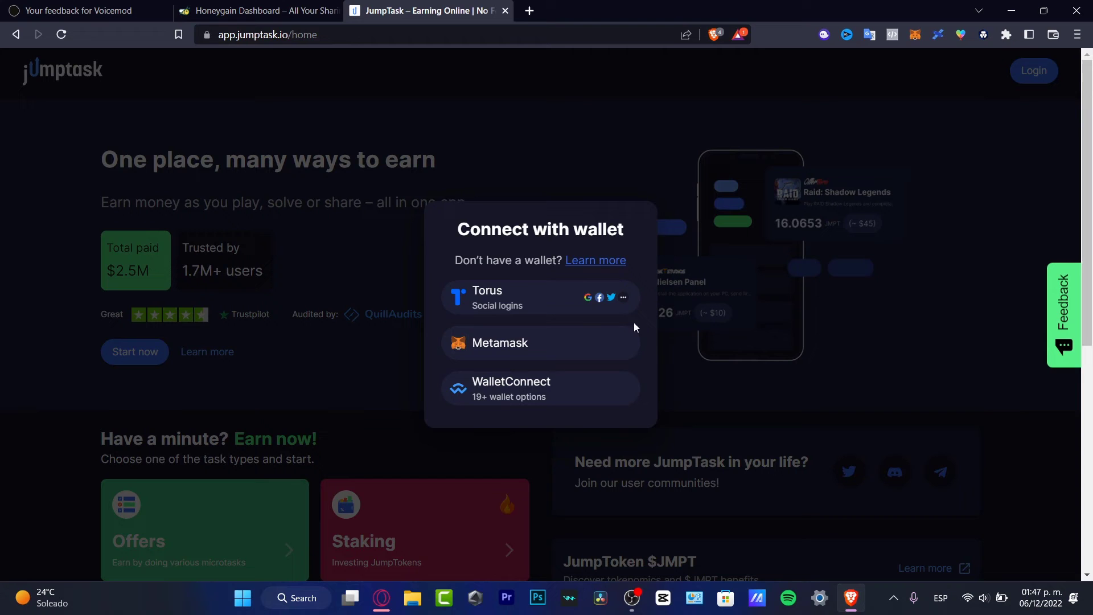
mouse_move(597, 316)
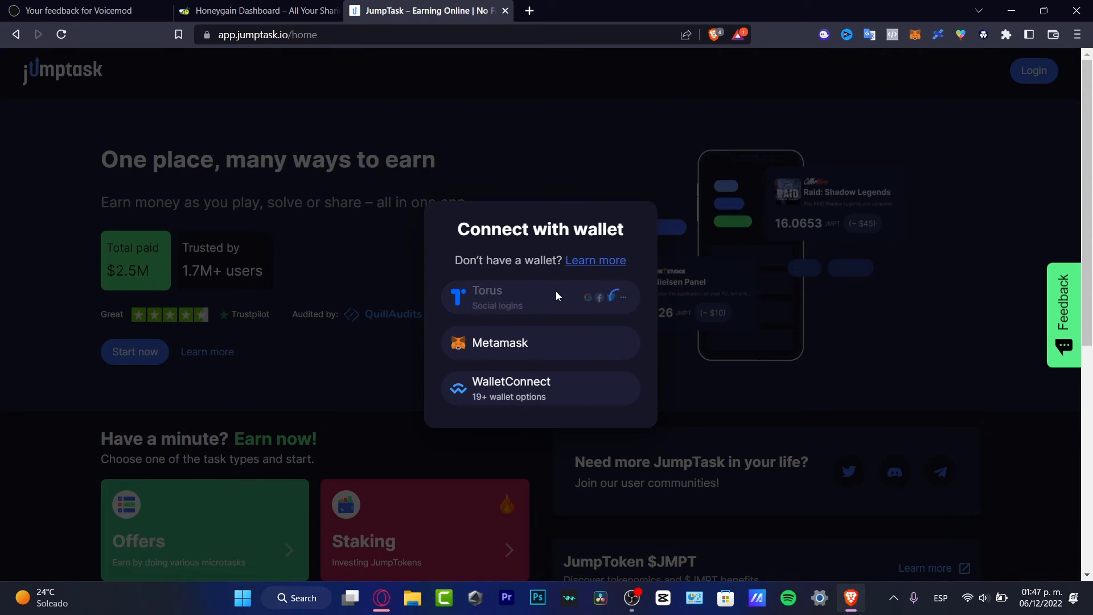
left_click(258, 10)
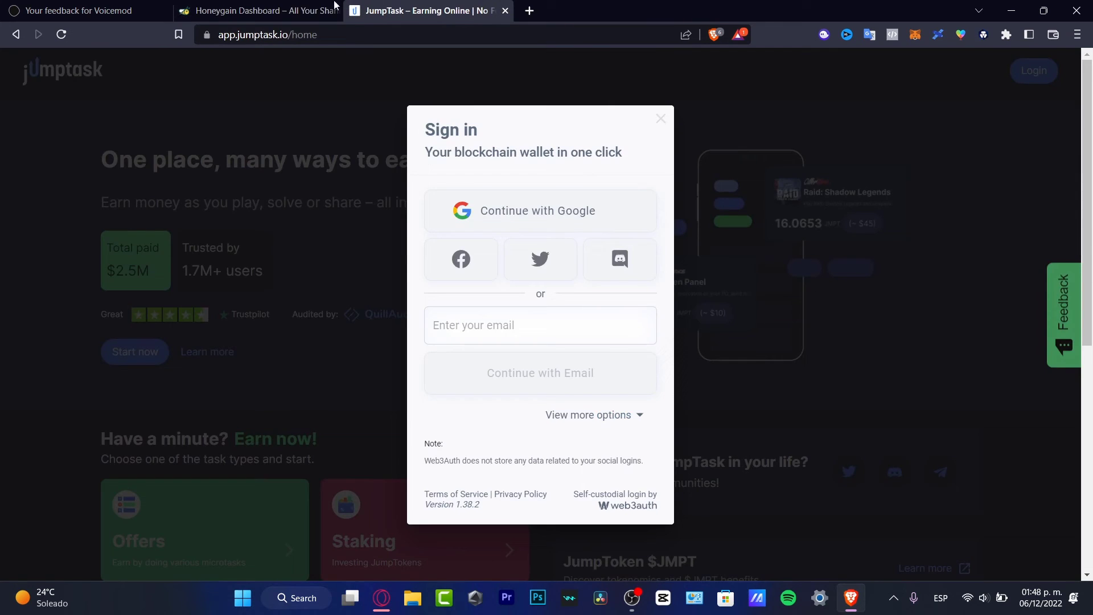
left_click(258, 10)
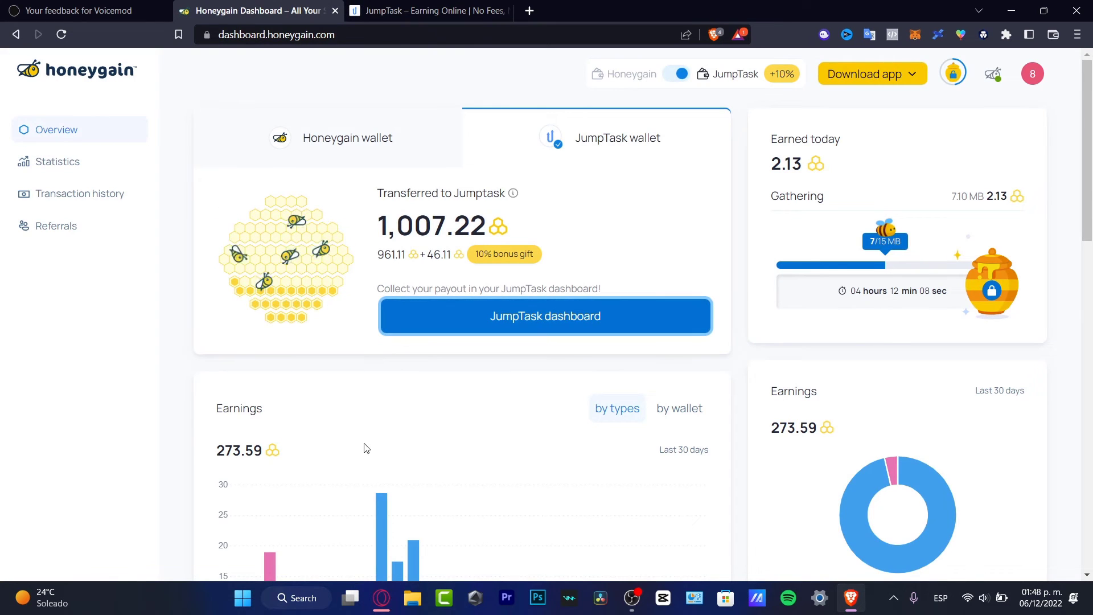
mouse_move(758, 309)
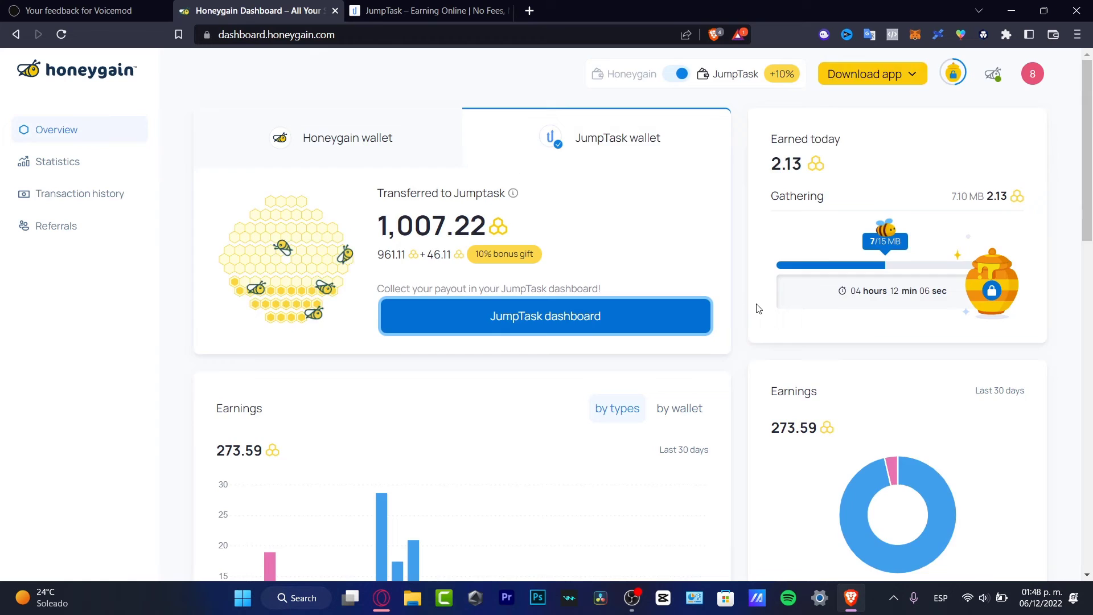
- Show the Honeygain wallet's 5,673.06 balance on Overview and bring up the account menu
scroll("down", 3)
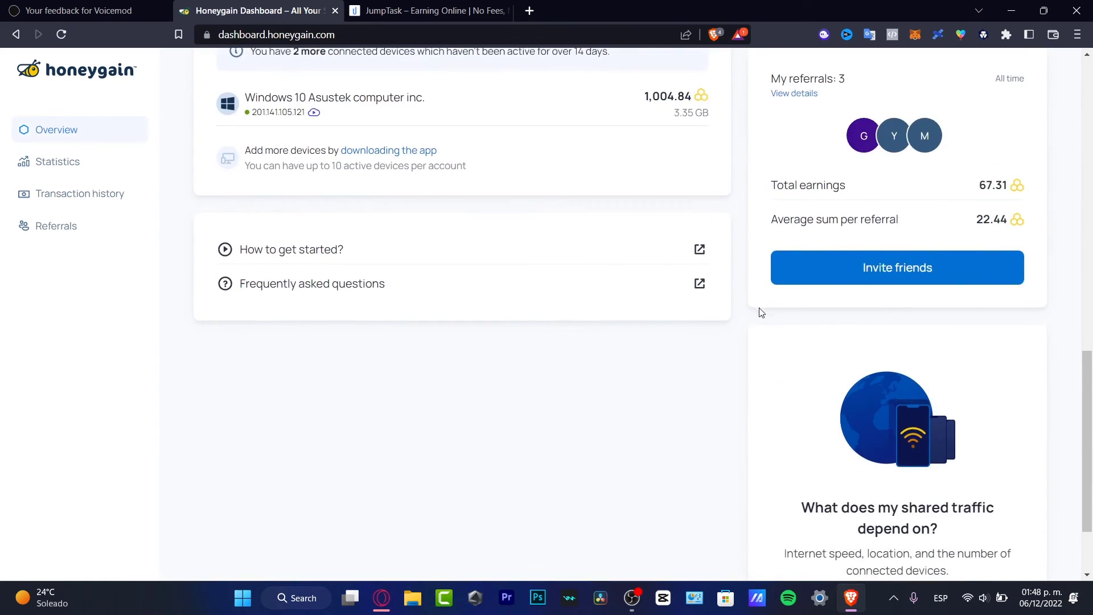
scroll("up", 3)
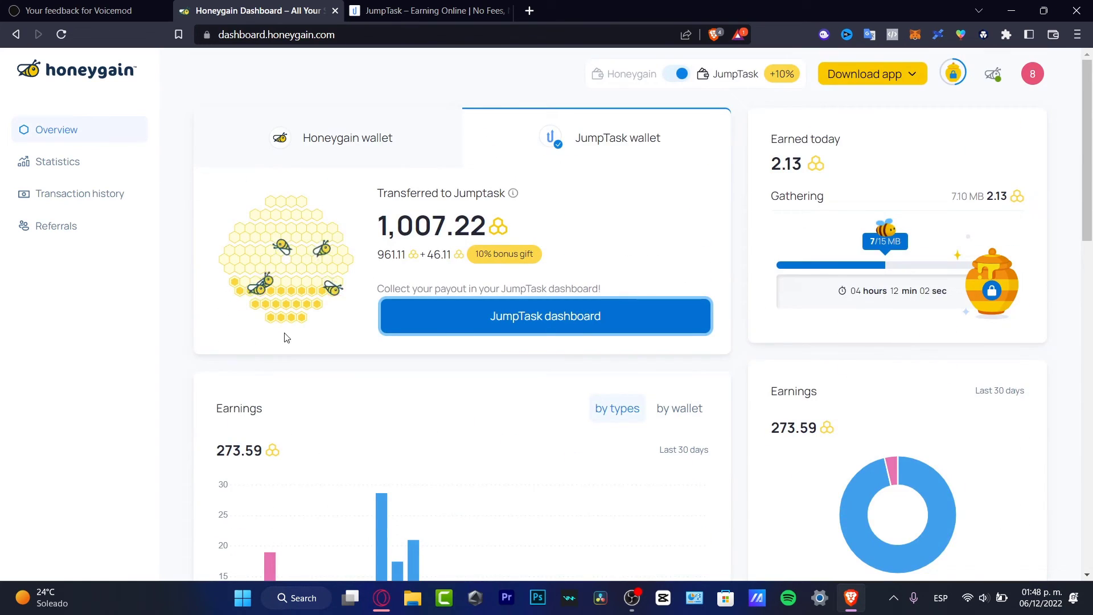
mouse_move(420, 156)
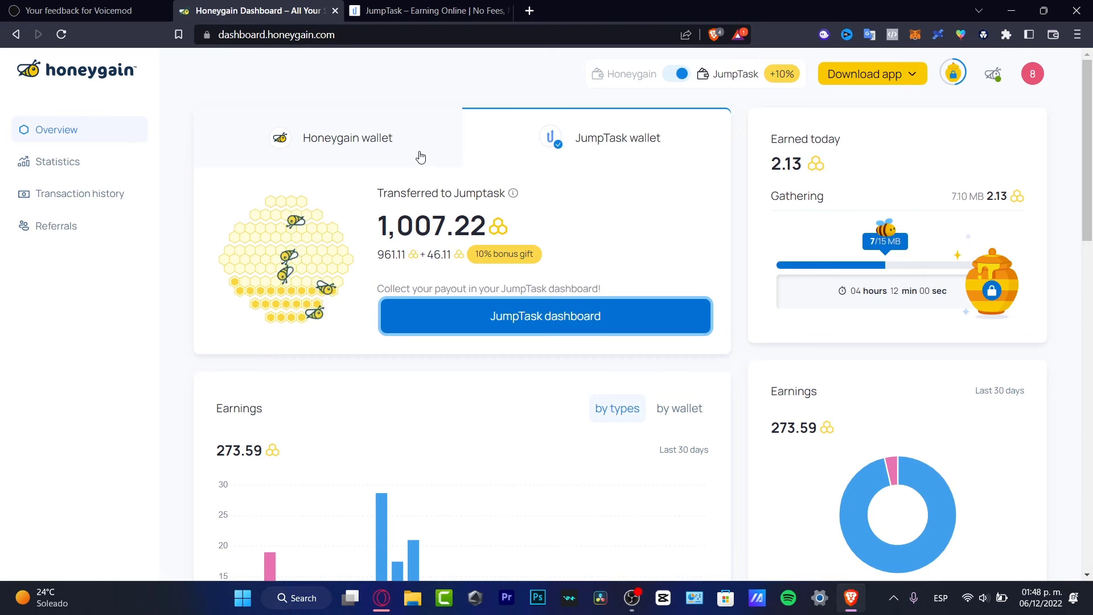
left_click(346, 137)
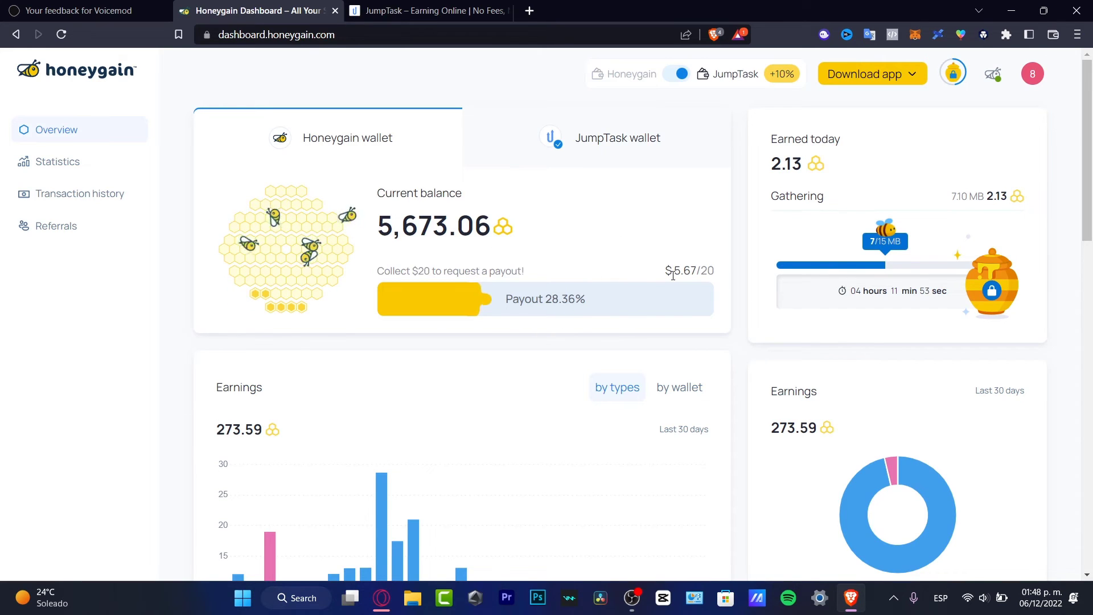
left_click(1033, 73)
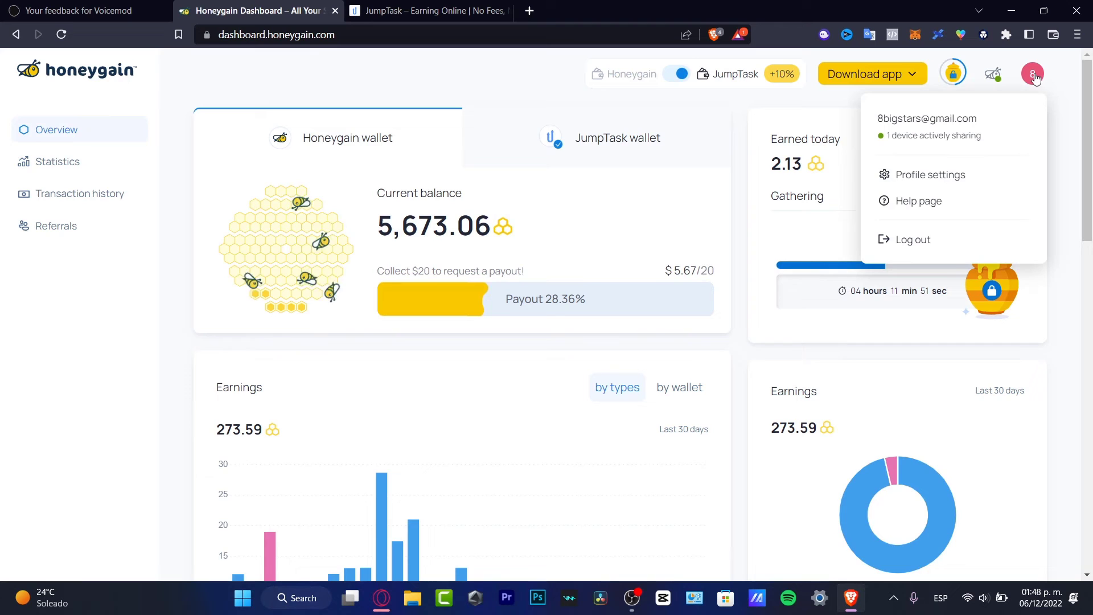
mouse_move(991, 73)
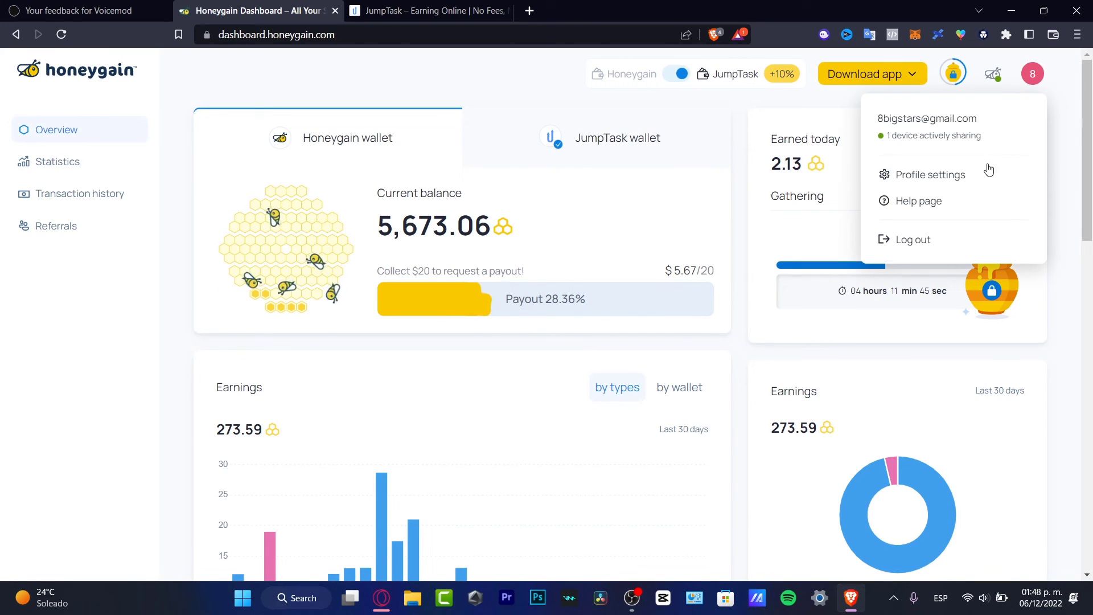
- Check the linked JumpTask wallet address in Profile settings, then resume the JumpTask sign-in
left_click(930, 174)
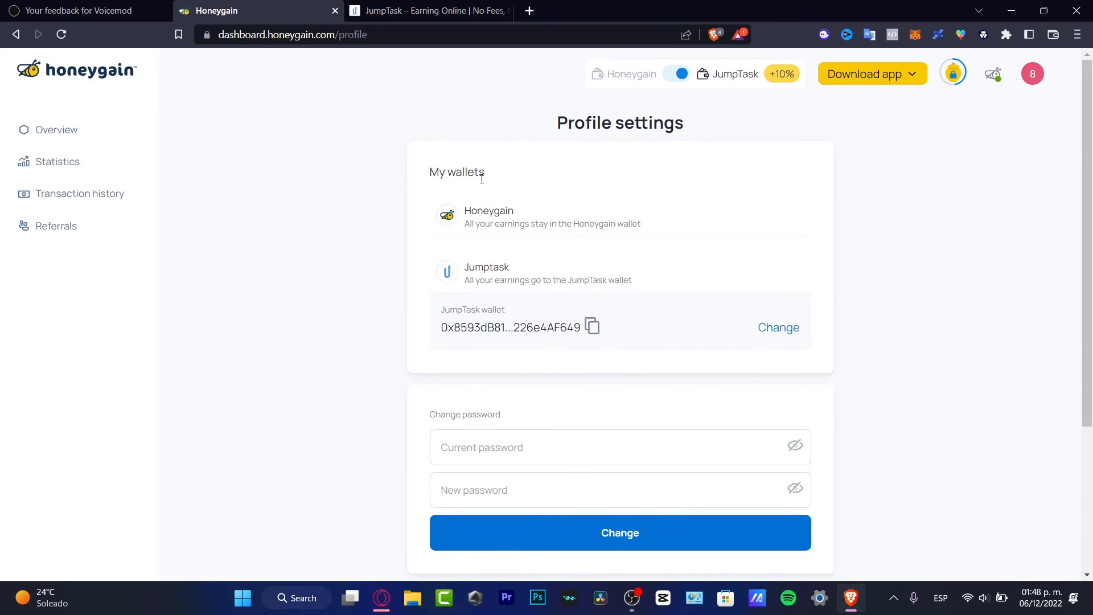
mouse_move(595, 219)
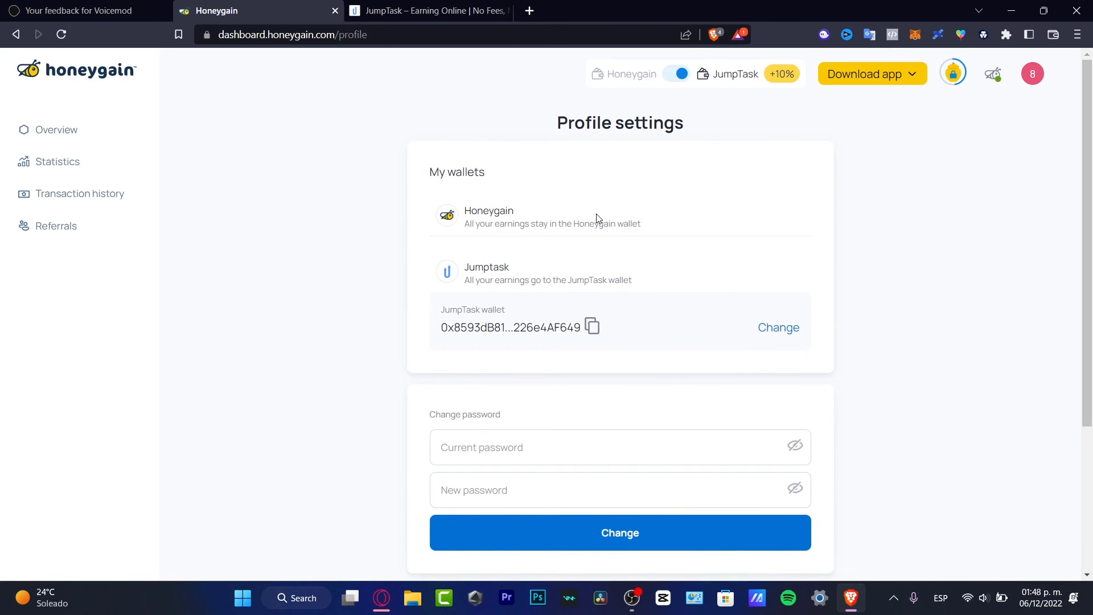
mouse_move(573, 332)
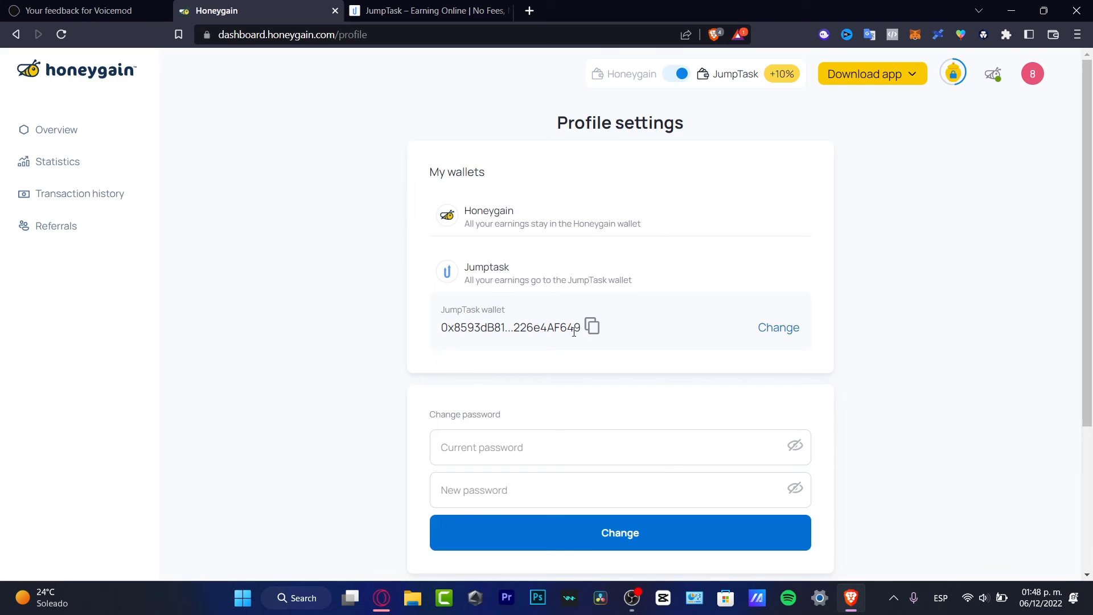
scroll("down", 3)
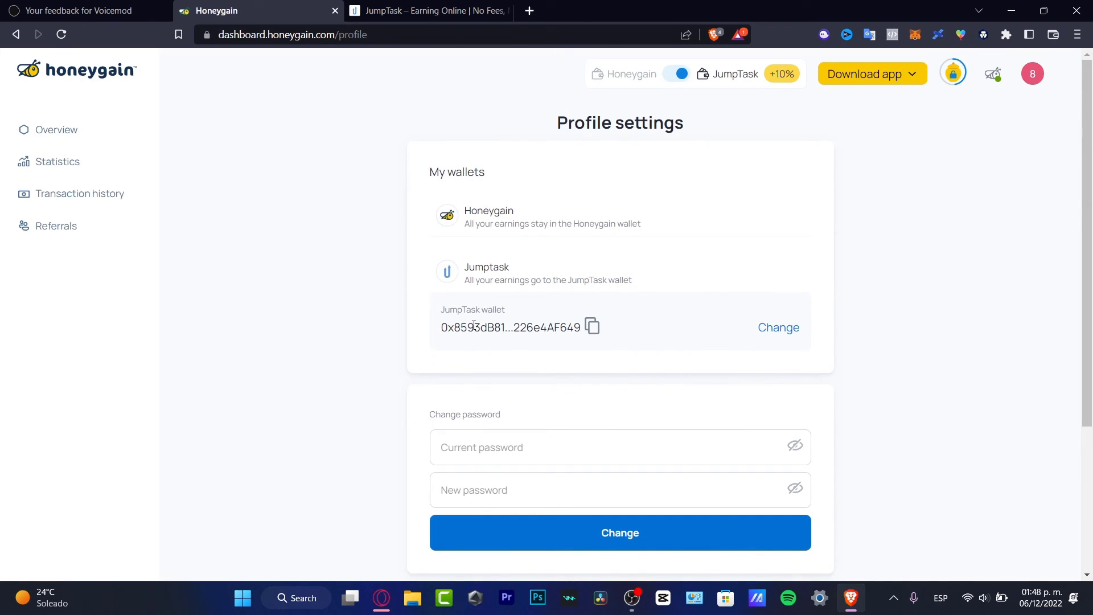
left_click(427, 11)
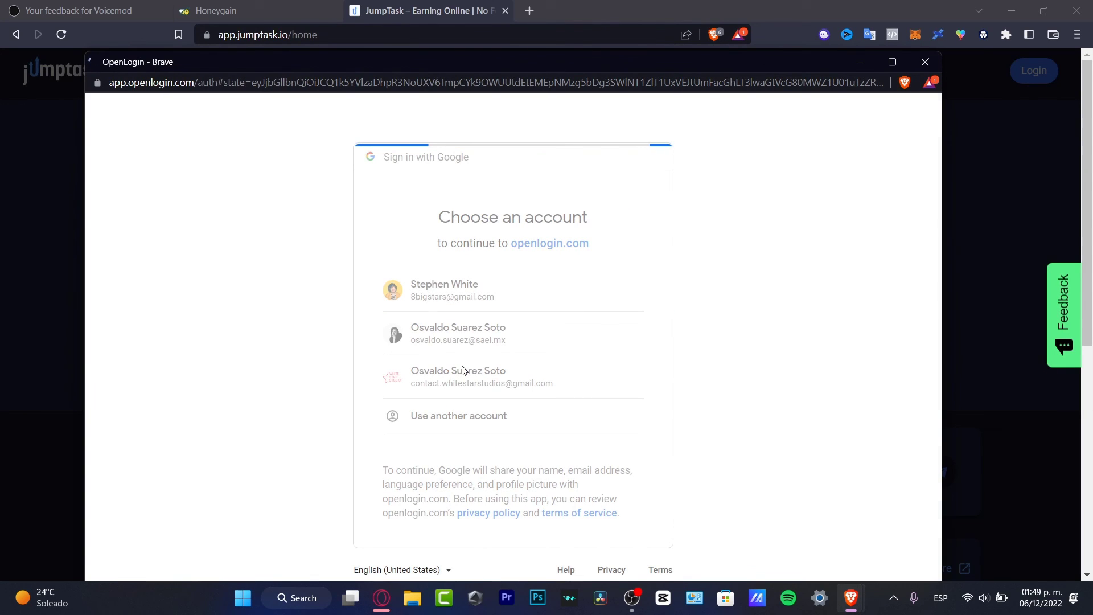
- Scroll Profile settings down to My account, then return to JumpTask's Connect with wallet options
left_click(458, 333)
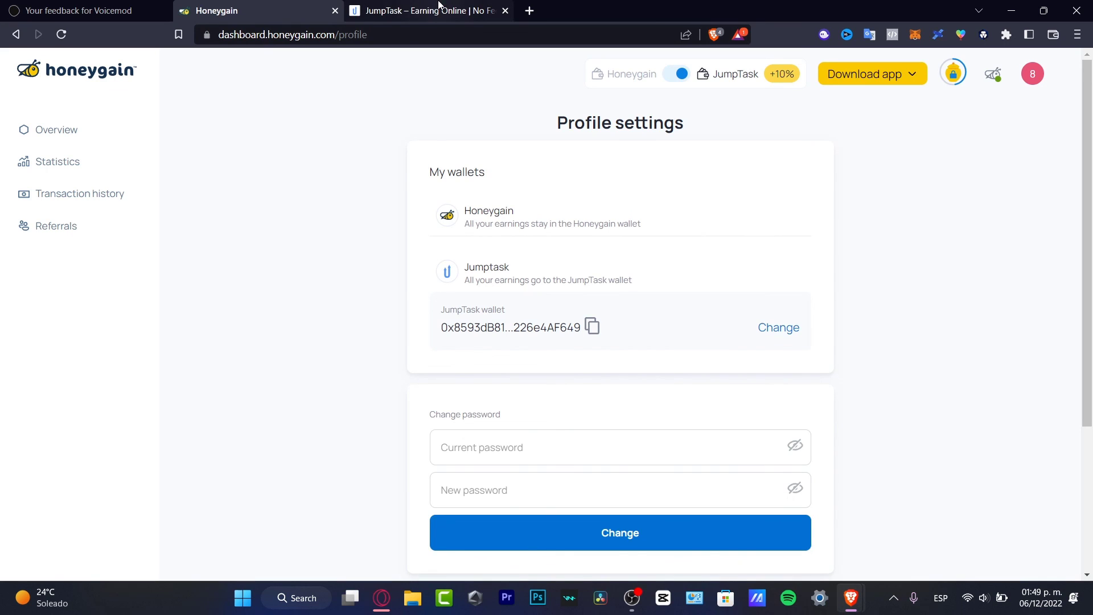
scroll("down", 3)
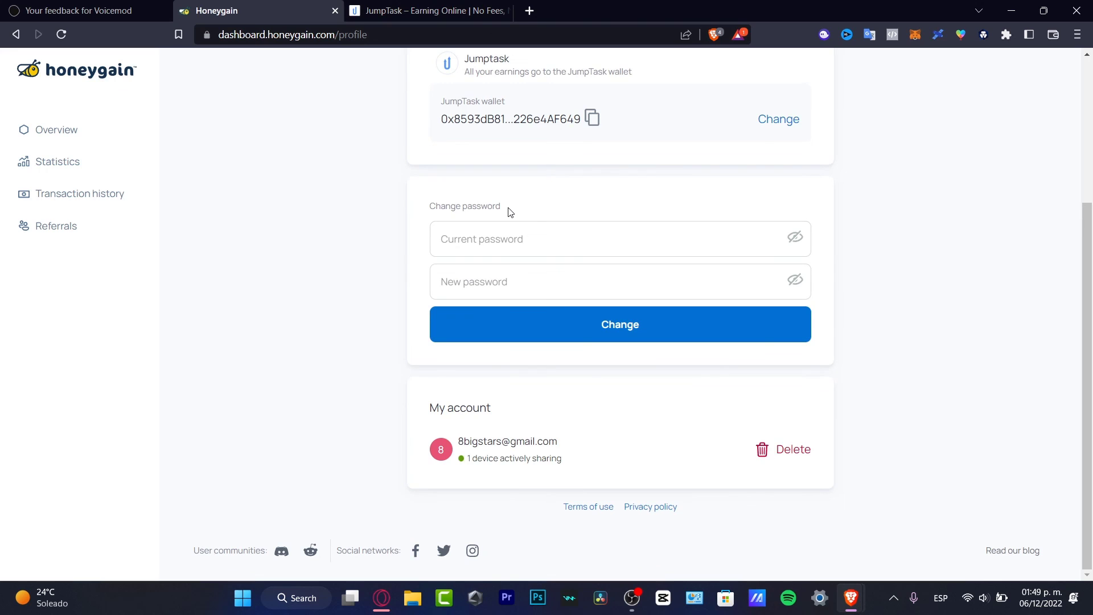
left_click(428, 11)
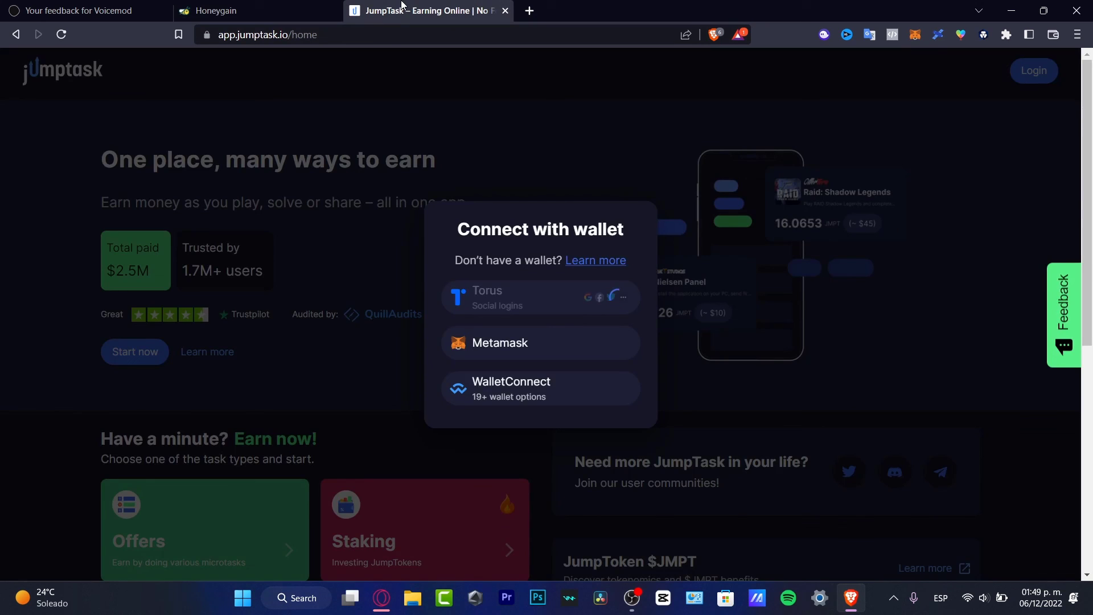
- Continue the Torus authorization and resend the signature request so JumpTask awaits confirmation
left_click(539, 298)
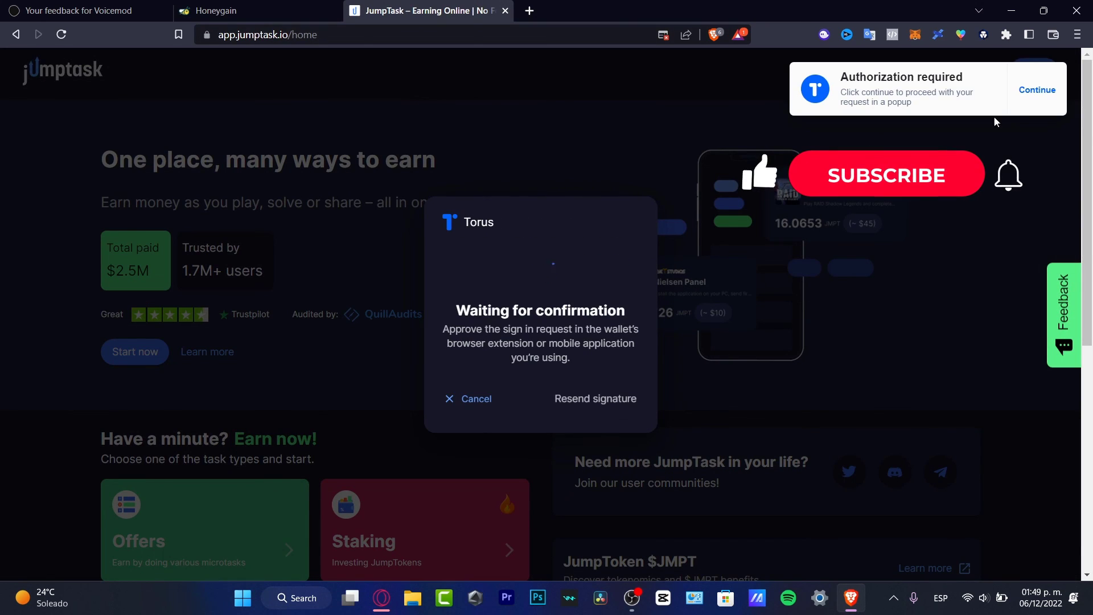
left_click(1036, 89)
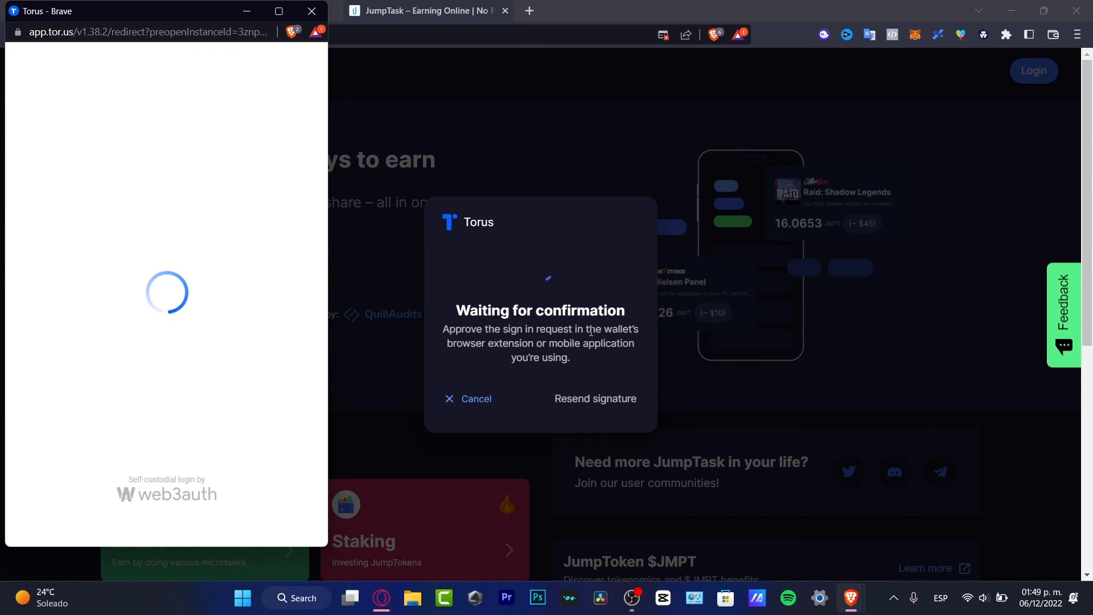
left_click(594, 399)
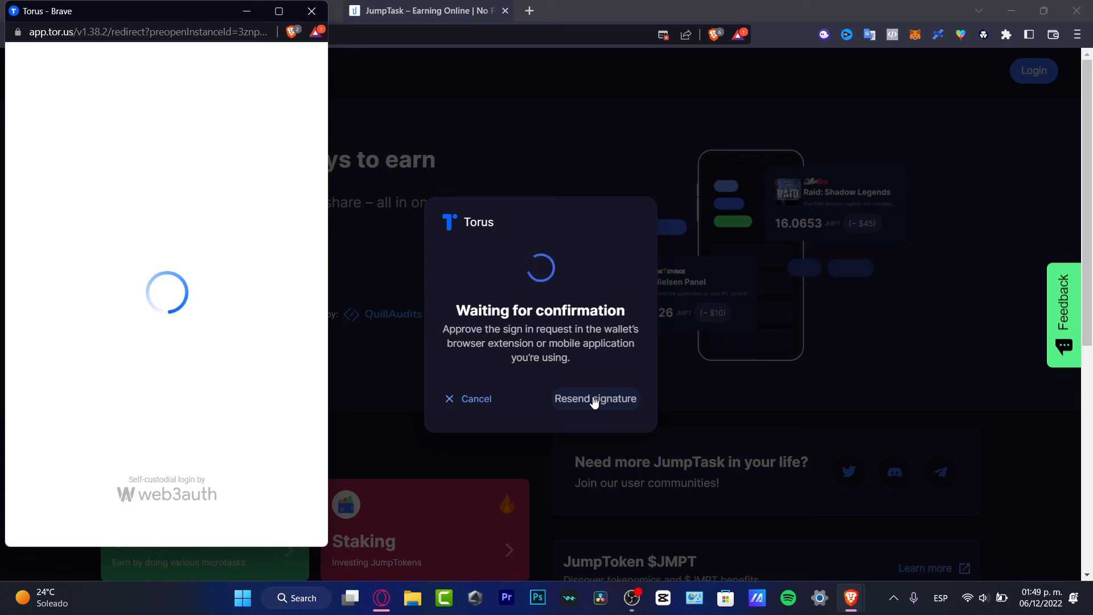